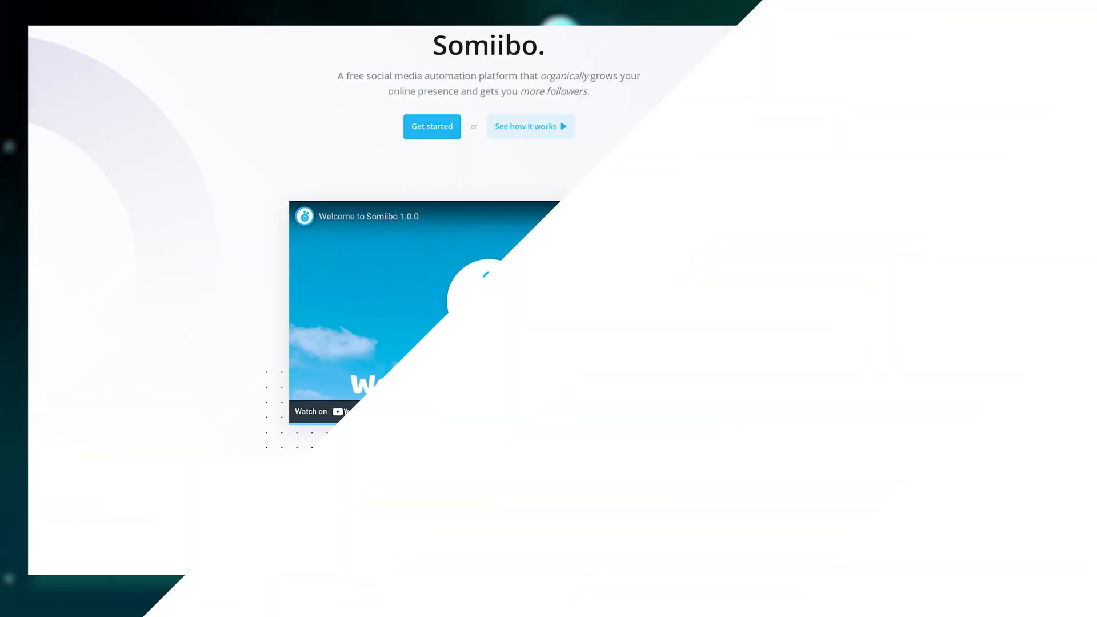
Scroll through the dashboard's getting-started guide to its end.
scroll(down, 3)
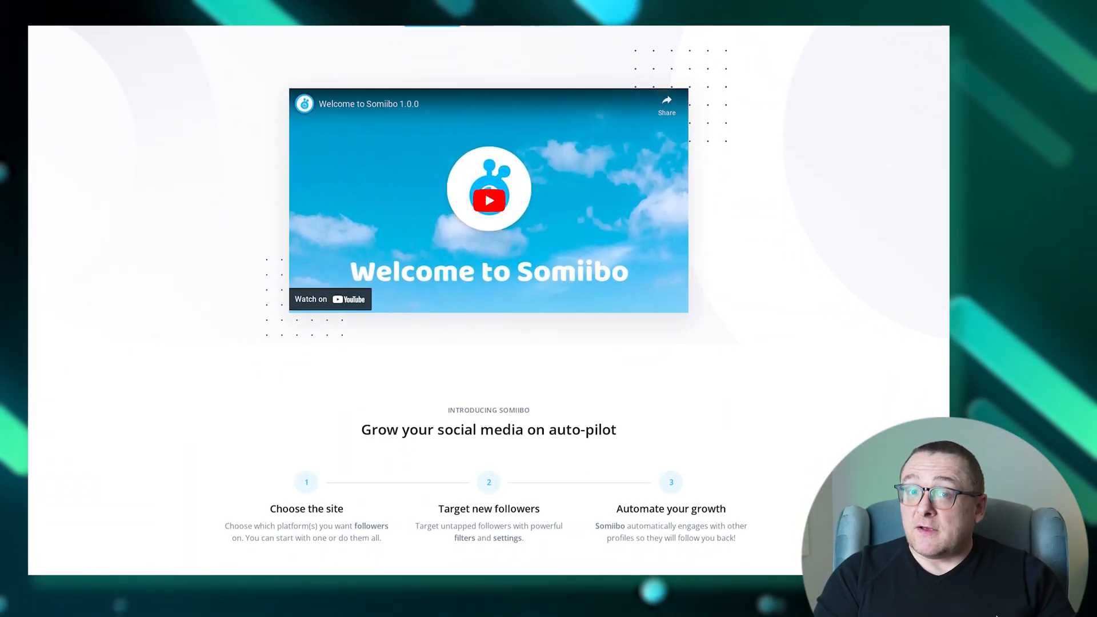
scroll(down, 3)
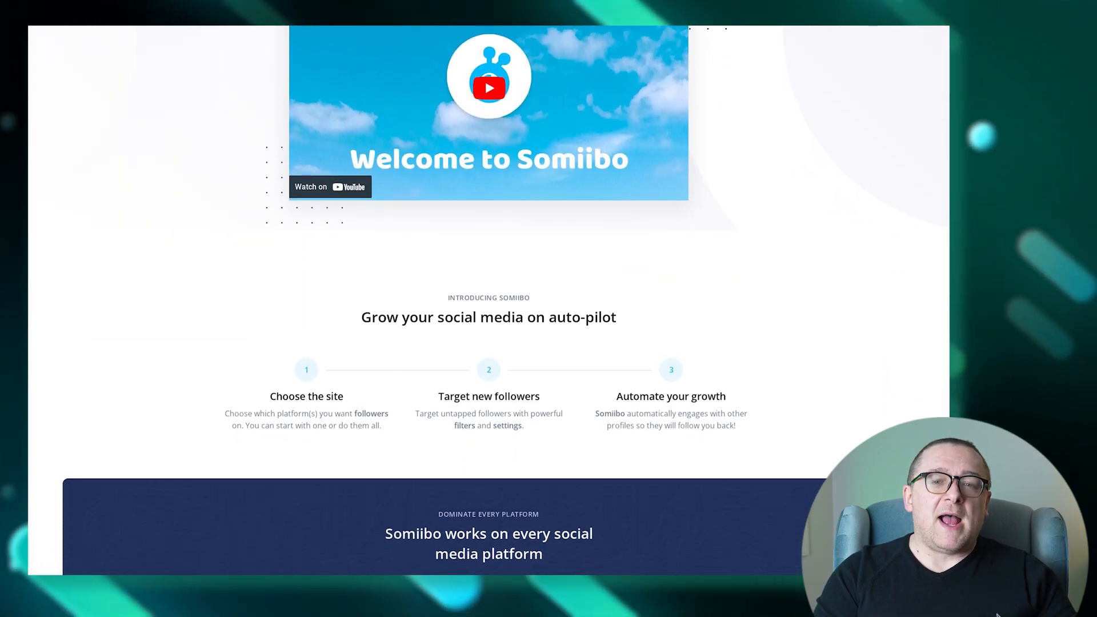
scroll(down, 3)
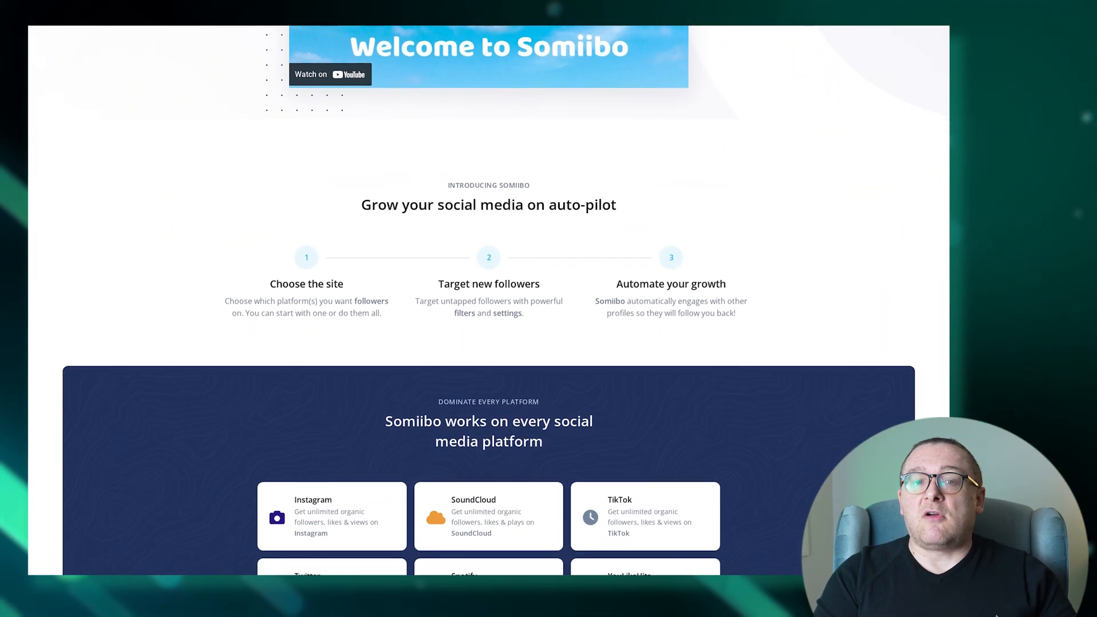
scroll(down, 3)
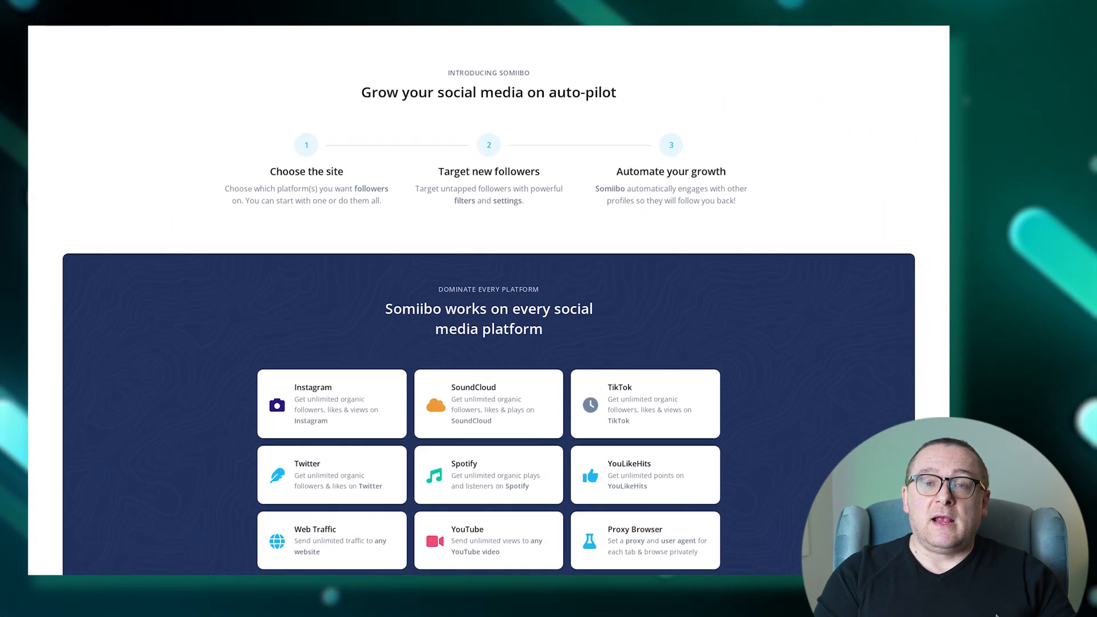
scroll(down, 3)
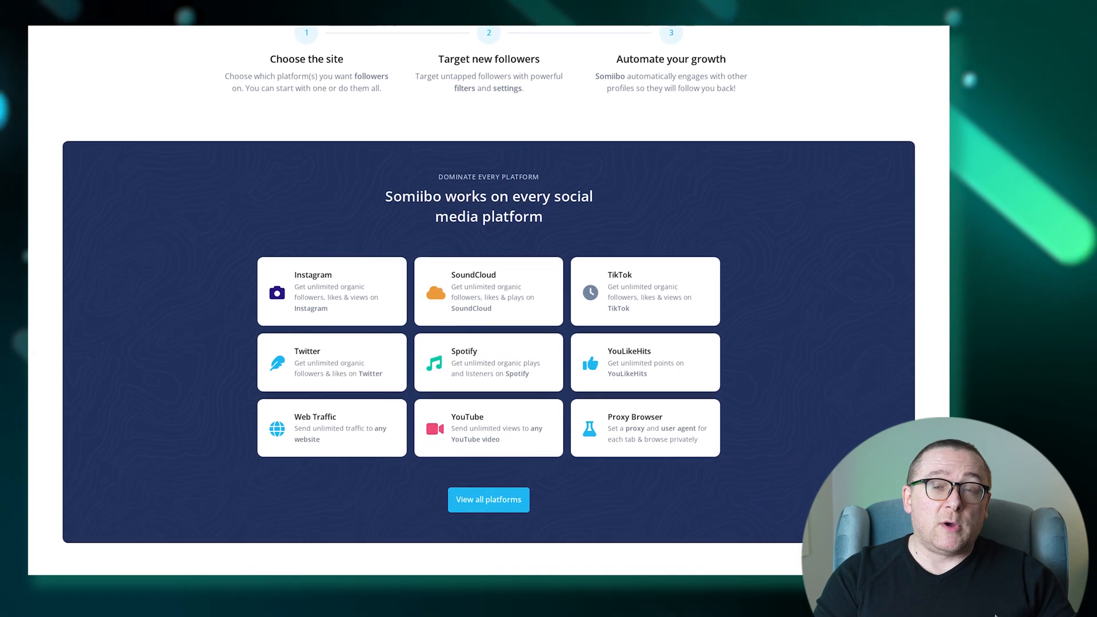
scroll(down, 3)
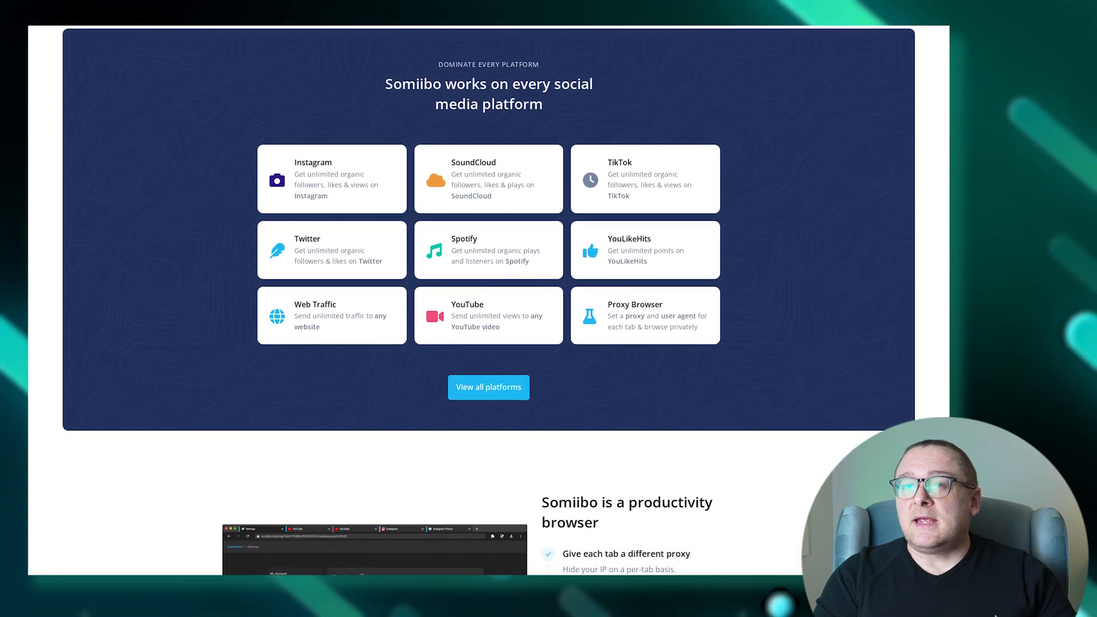
scroll(down, 3)
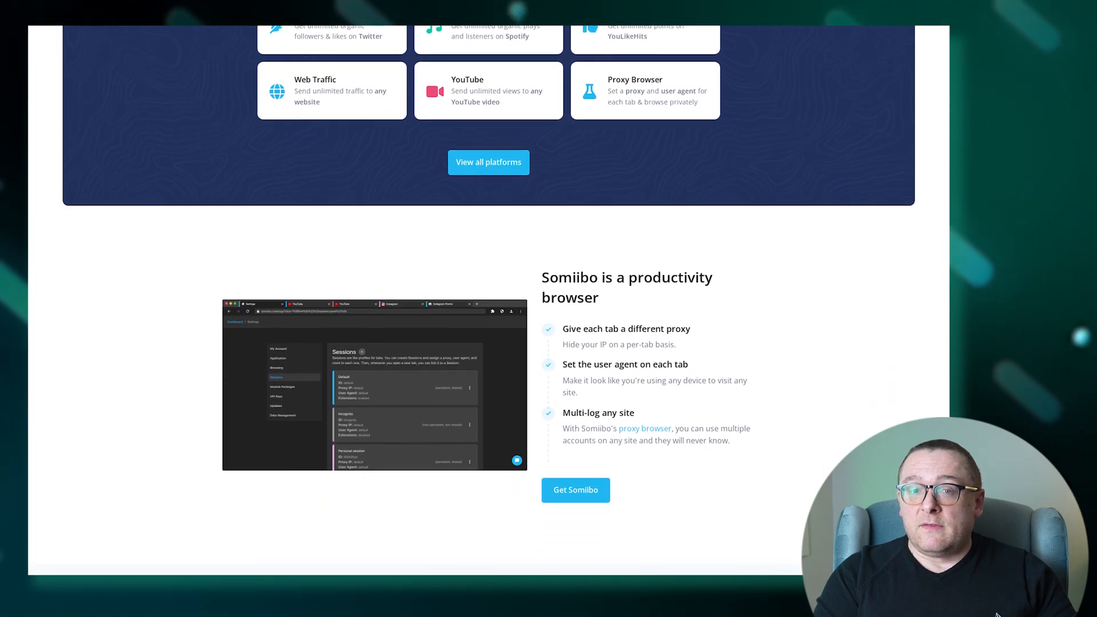
scroll(down, 3)
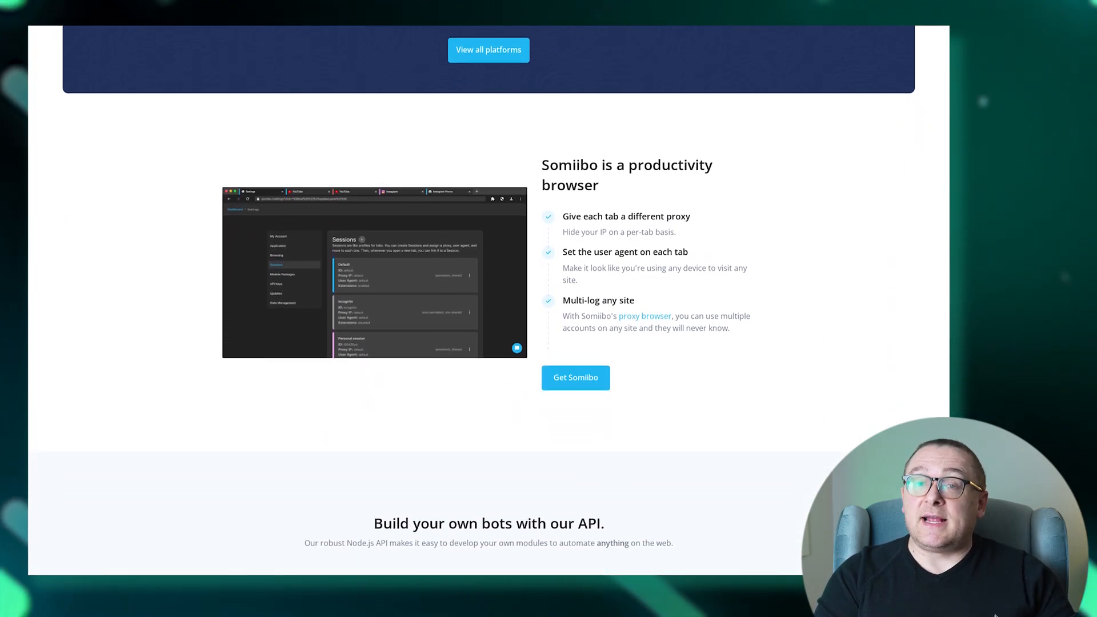
scroll(down, 3)
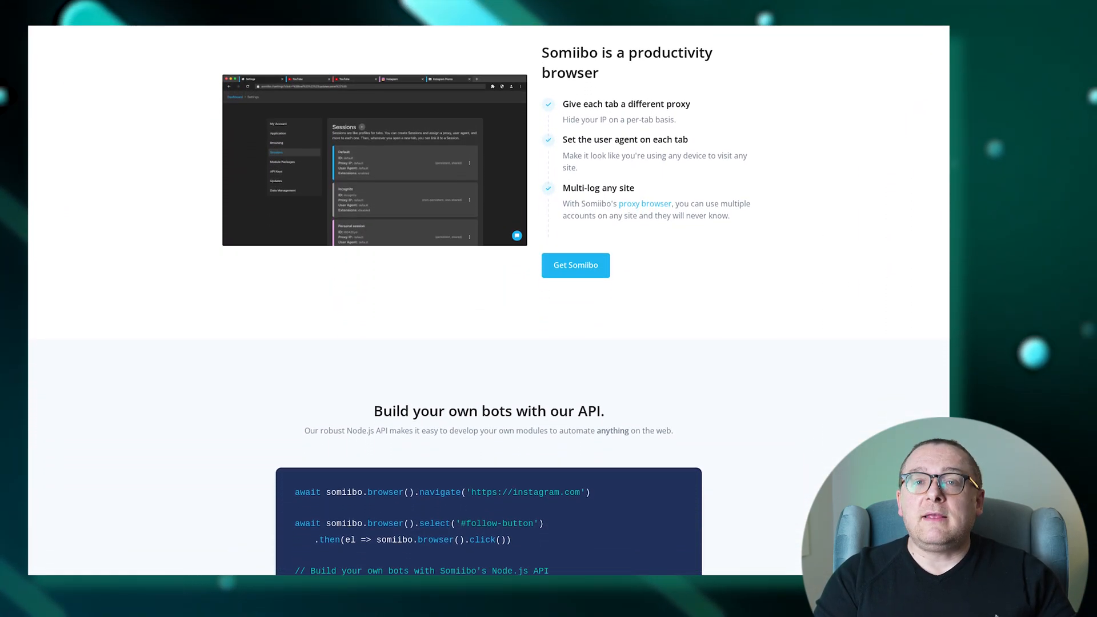
scroll(down, 3)
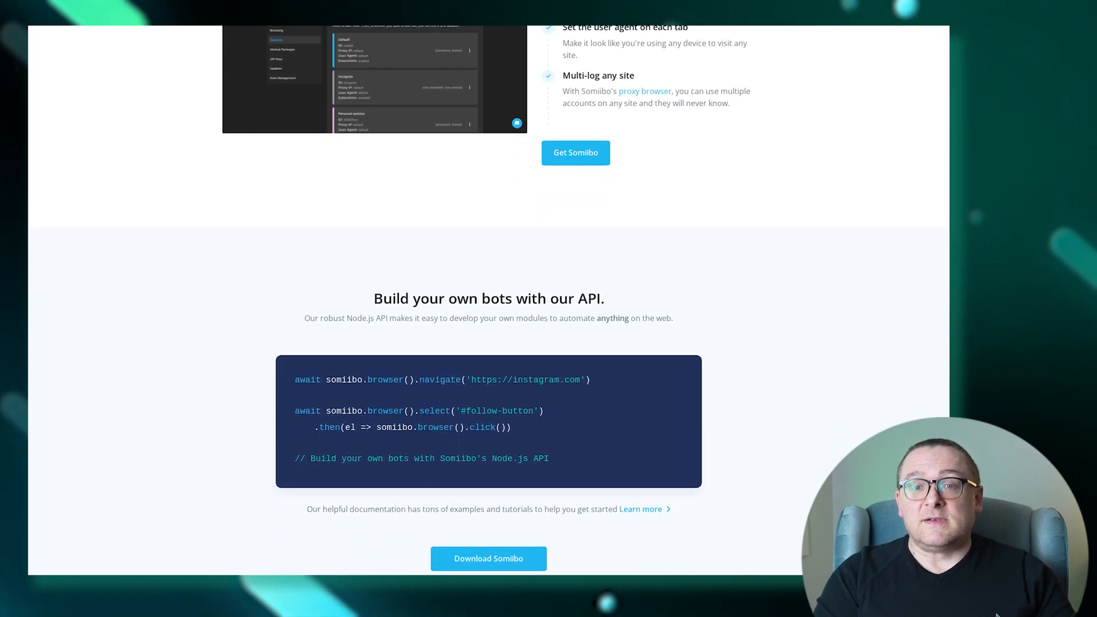
scroll(down, 3)
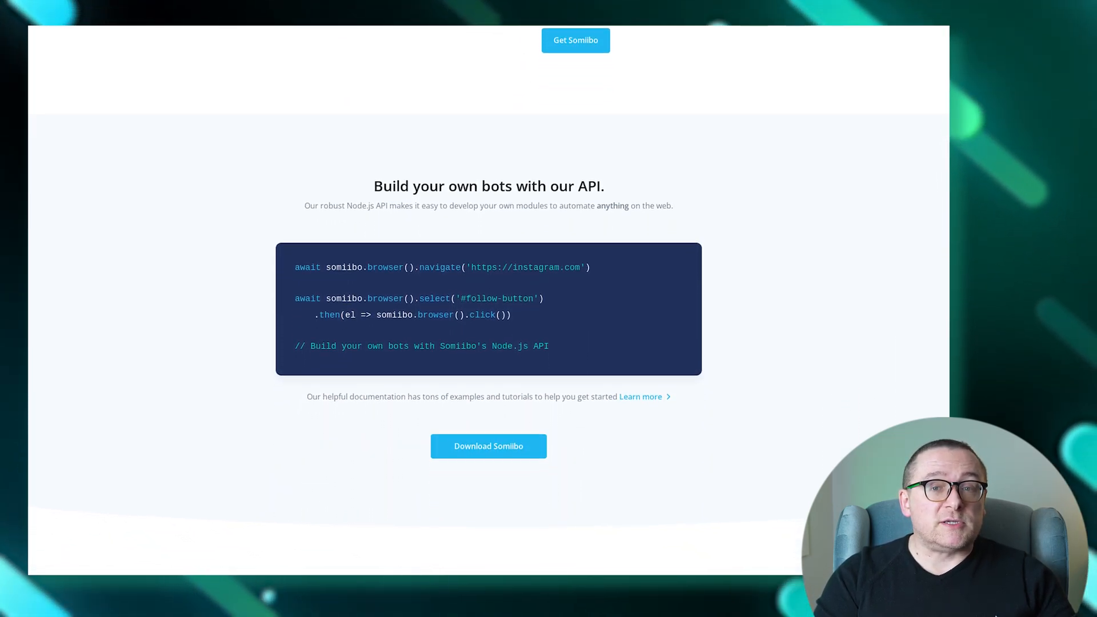
scroll(down, 3)
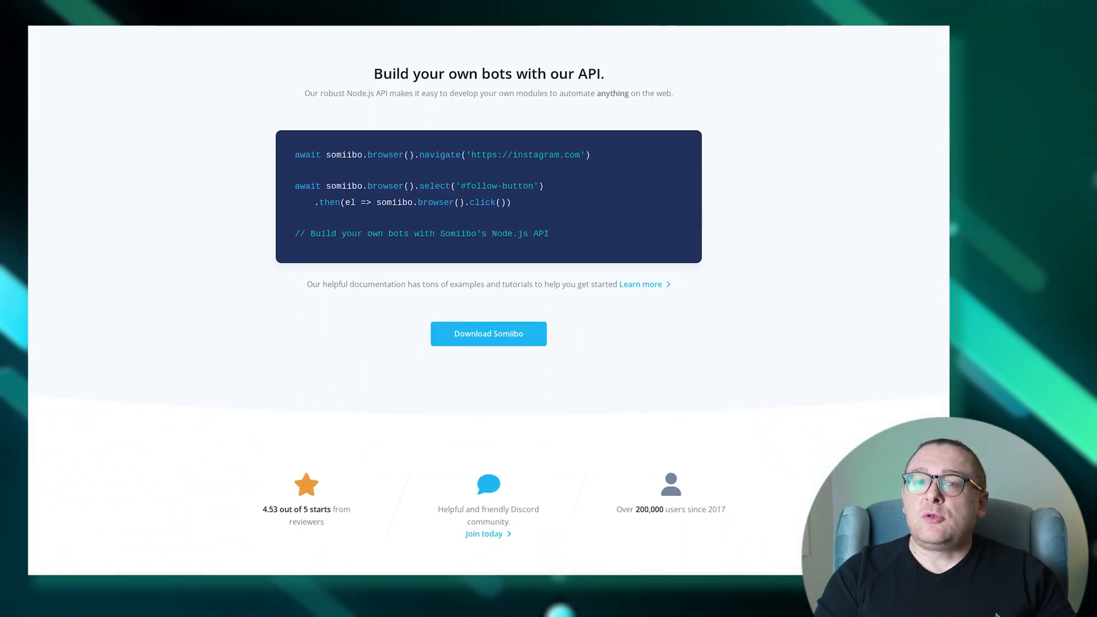
scroll(down, 3)
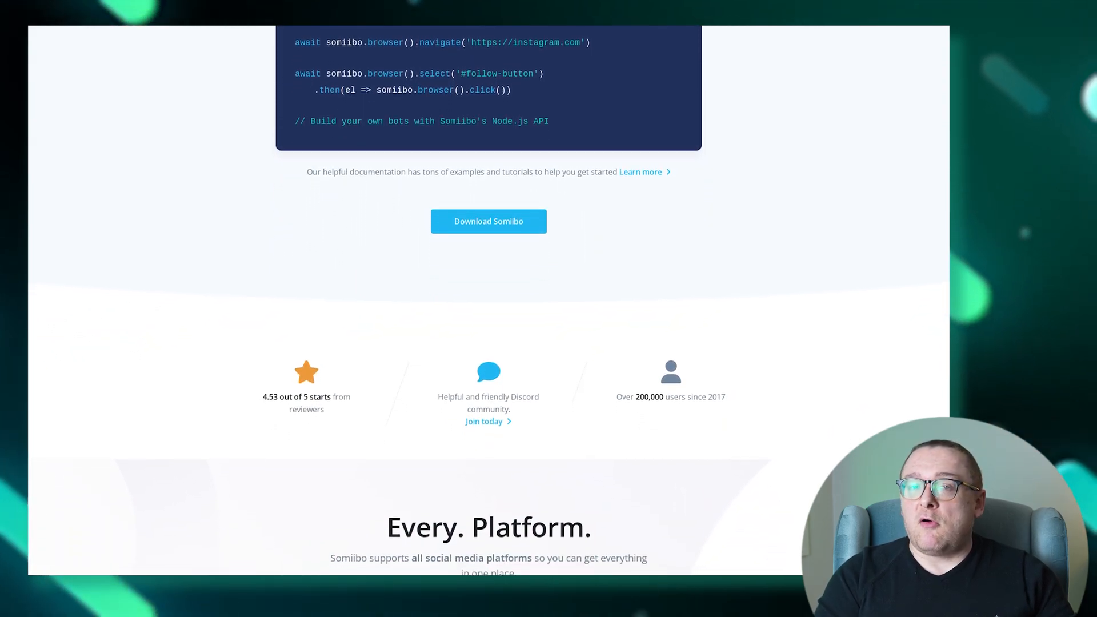
scroll(down, 3)
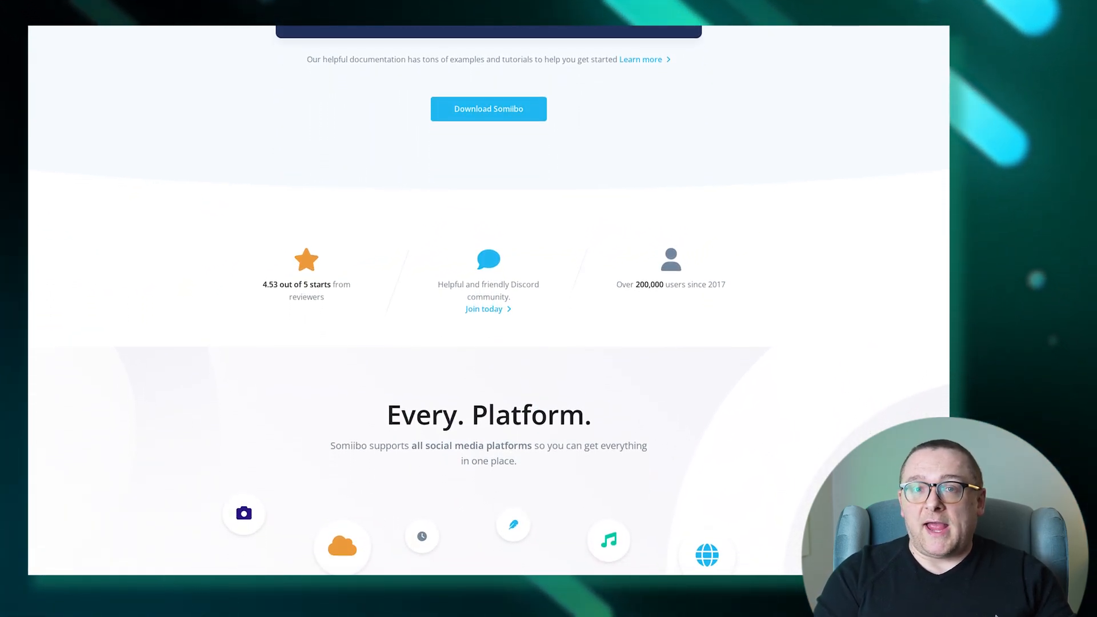
scroll(down, 3)
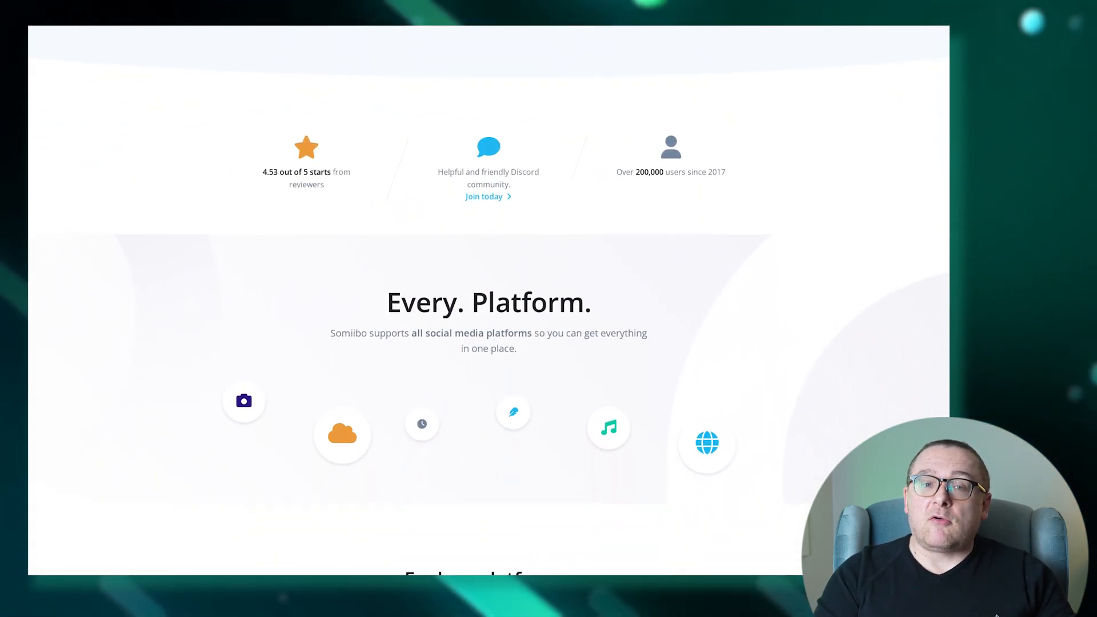
scroll(down, 3)
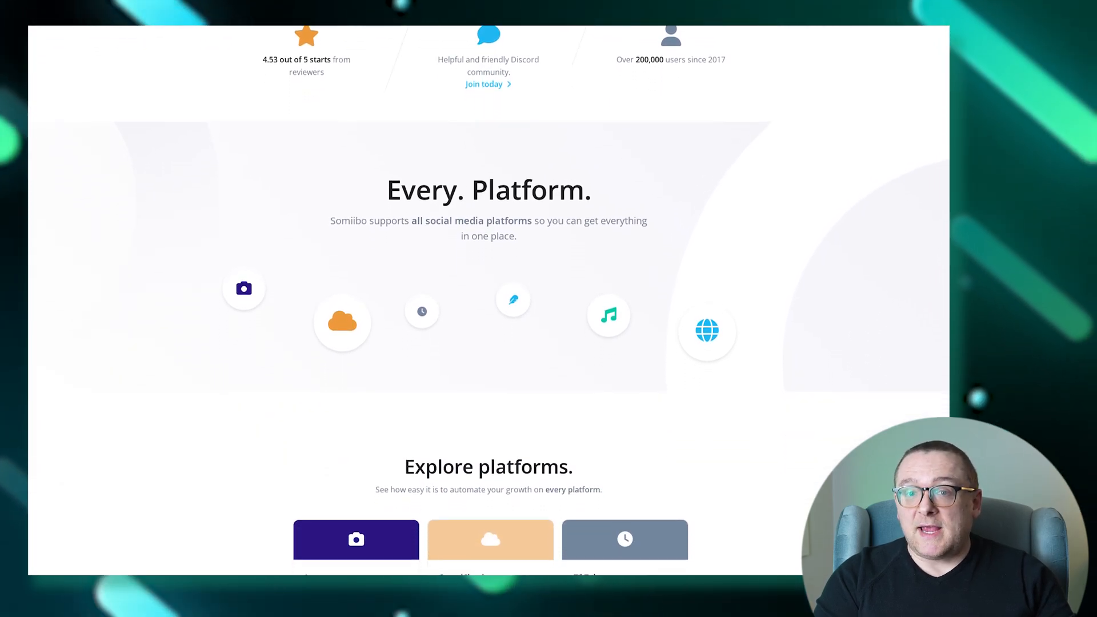
scroll(down, 3)
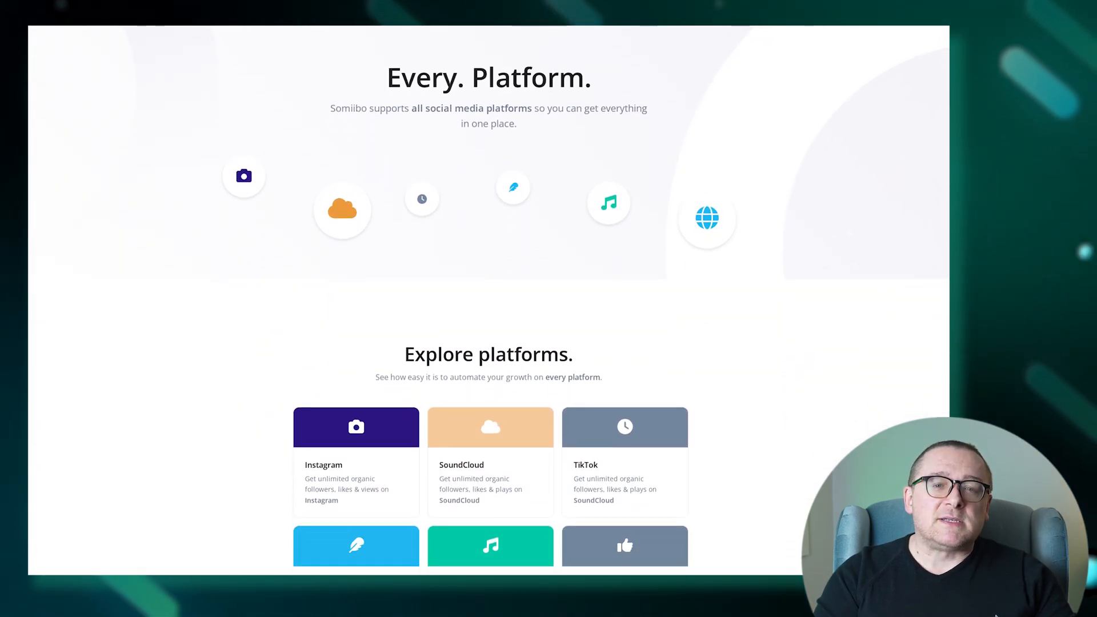
scroll(down, 3)
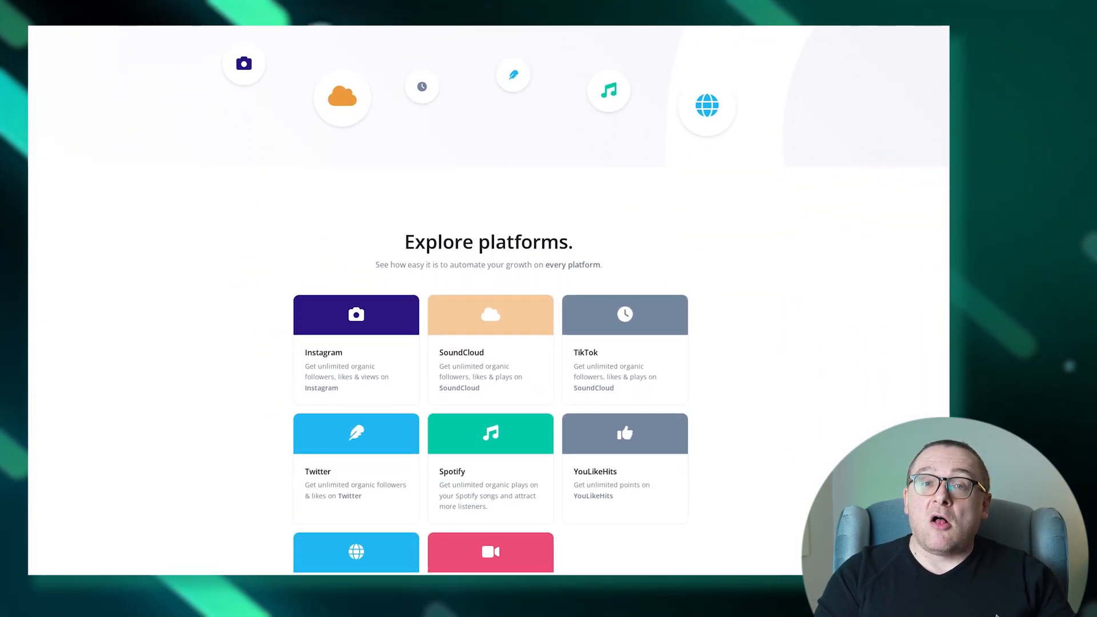
scroll(down, 3)
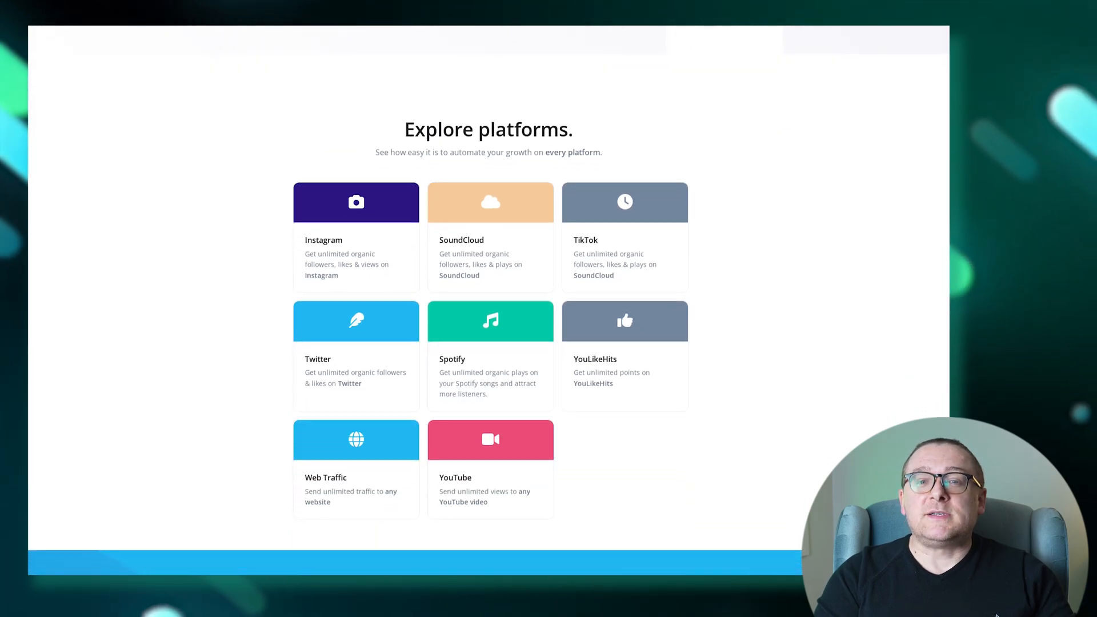
scroll(down, 3)
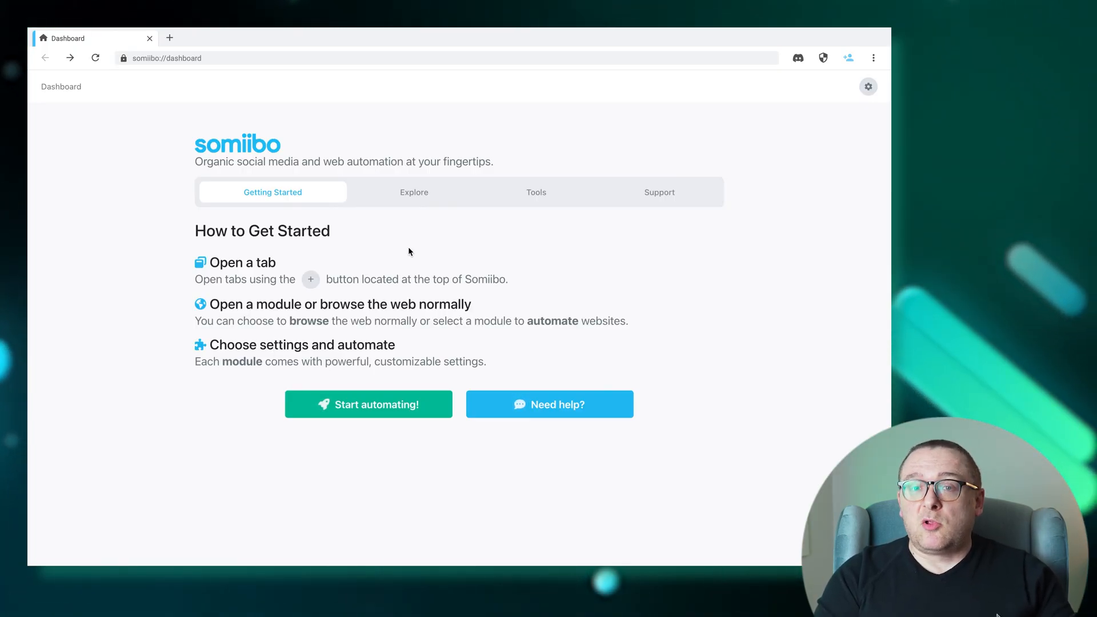
Switch to the Explore view and scroll through its Upgrades, Community and More cards.
click(414, 192)
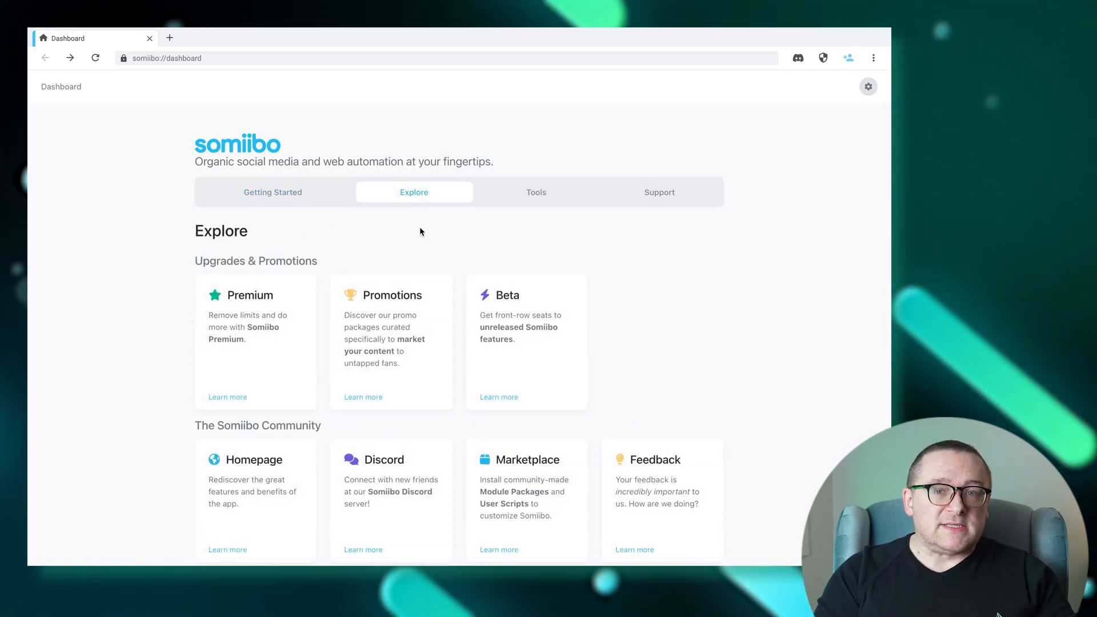
mouse_move(490, 233)
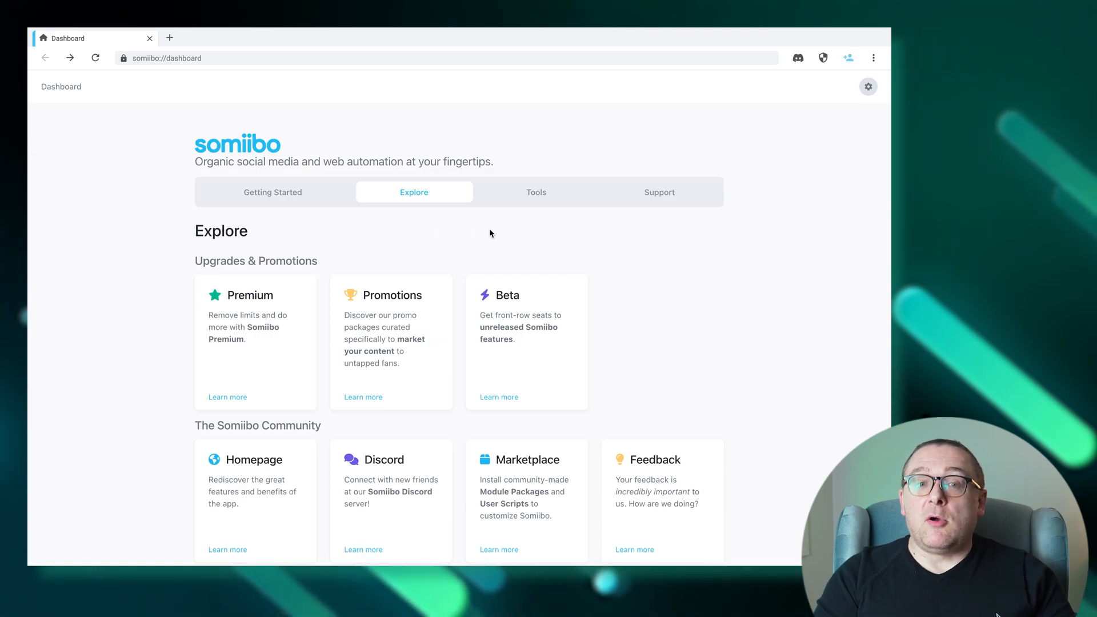
scroll(down, 3)
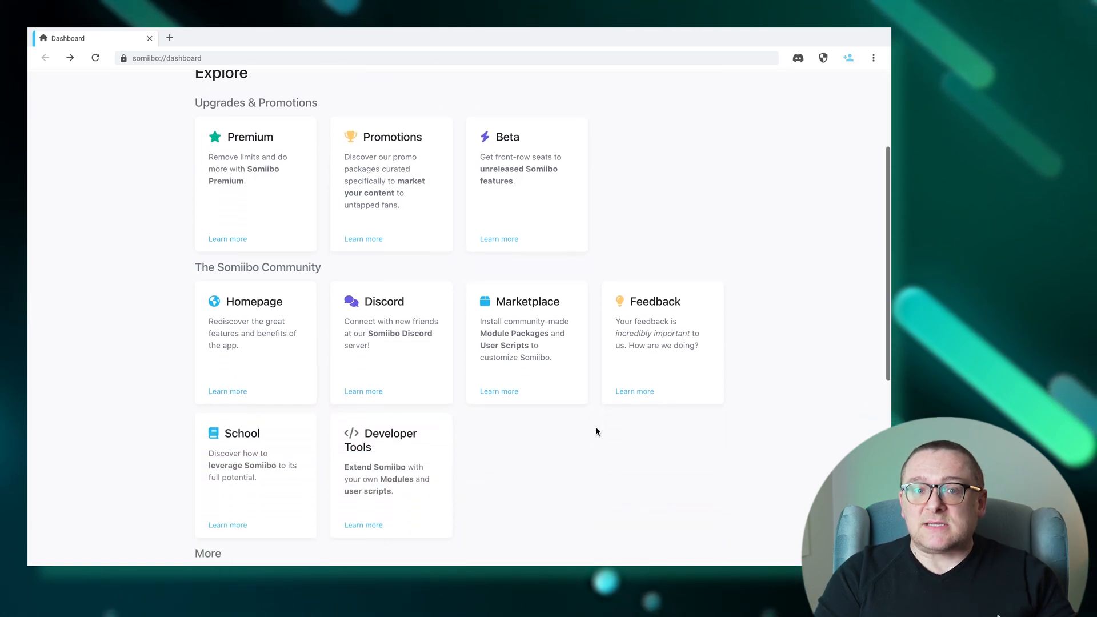
scroll(down, 3)
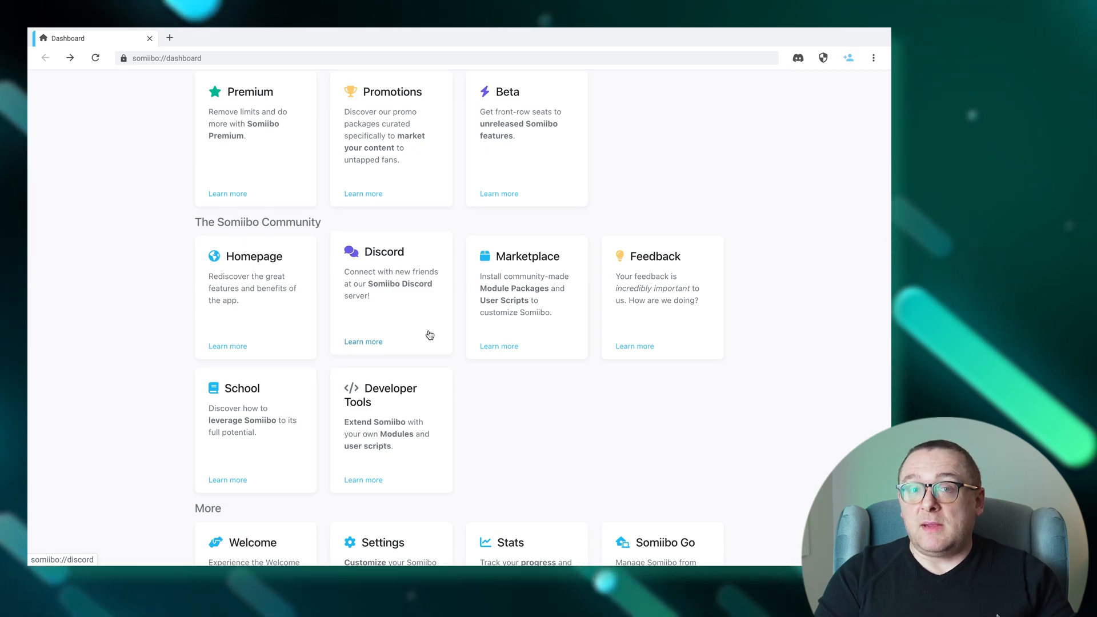
mouse_move(546, 333)
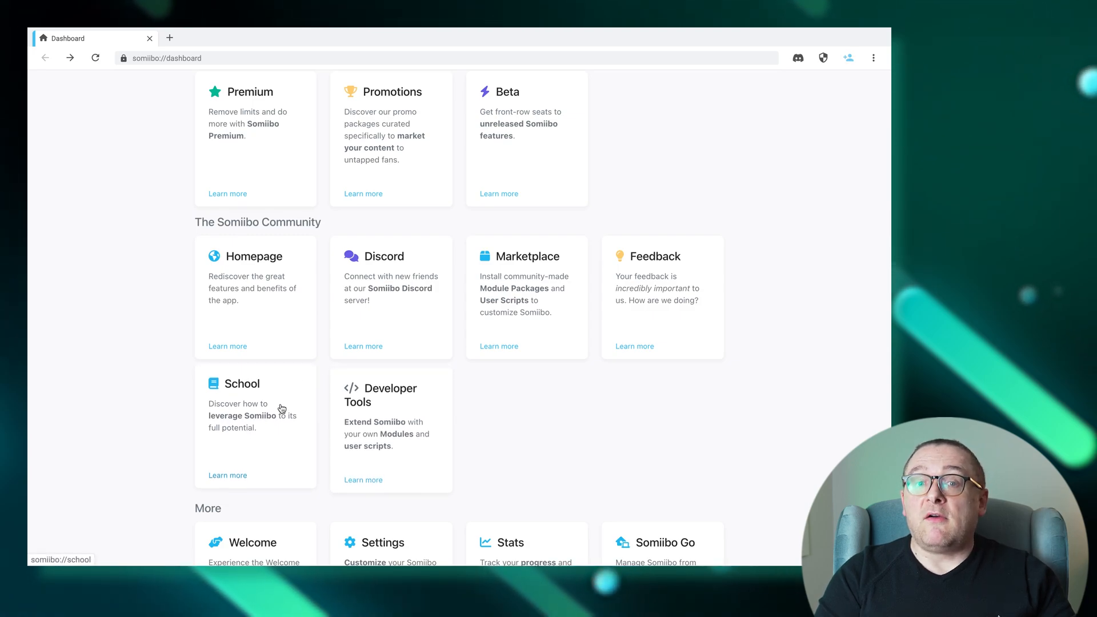
mouse_move(394, 400)
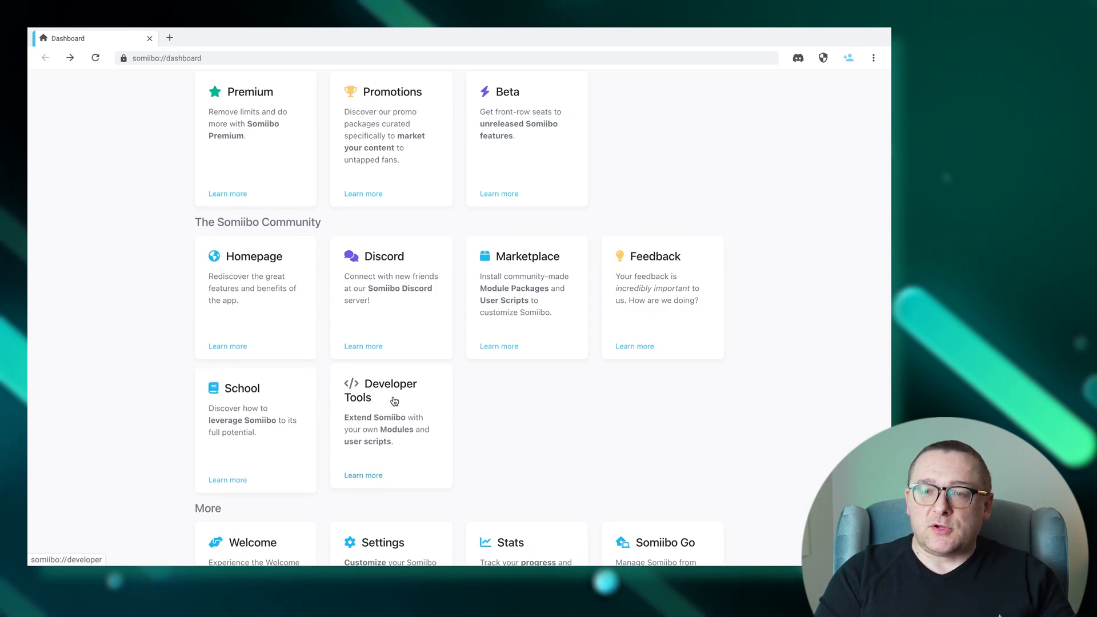
mouse_move(488, 403)
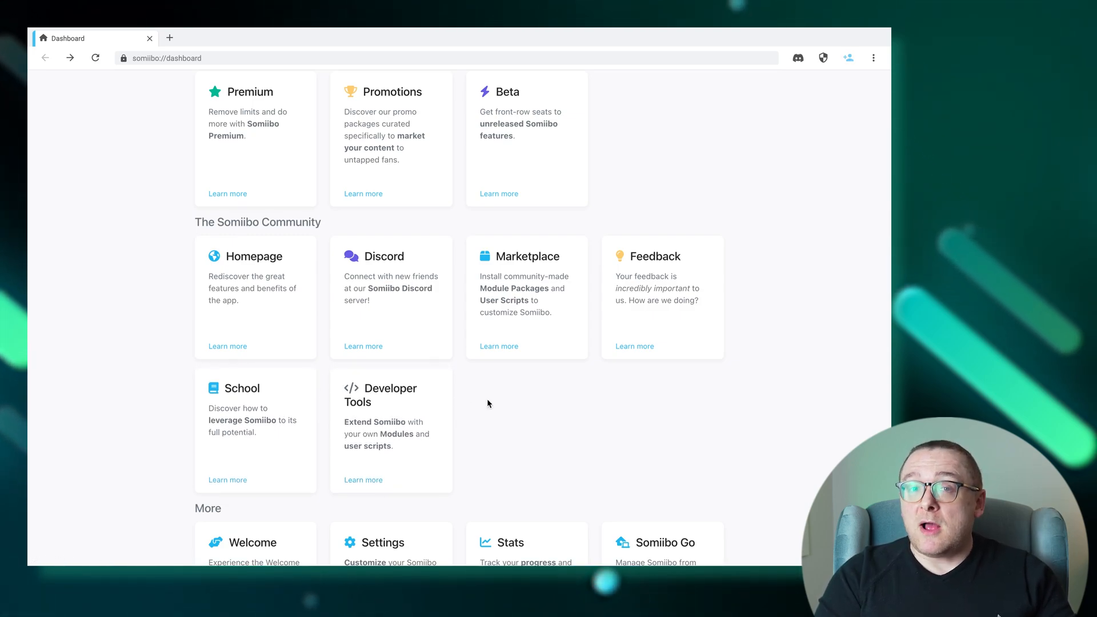
scroll(down, 3)
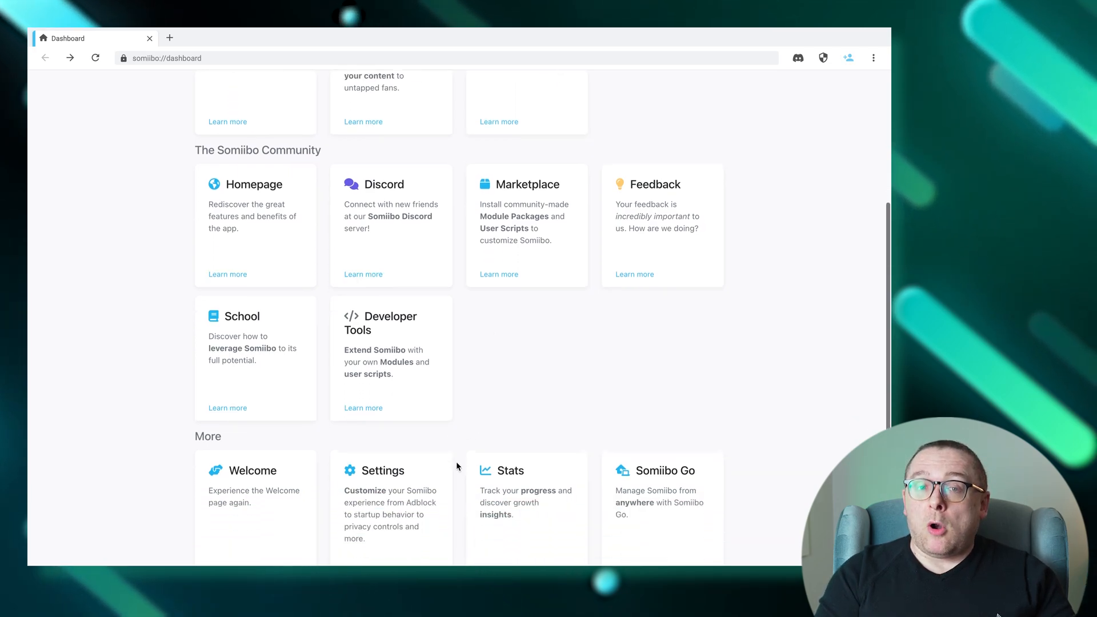
scroll(down, 3)
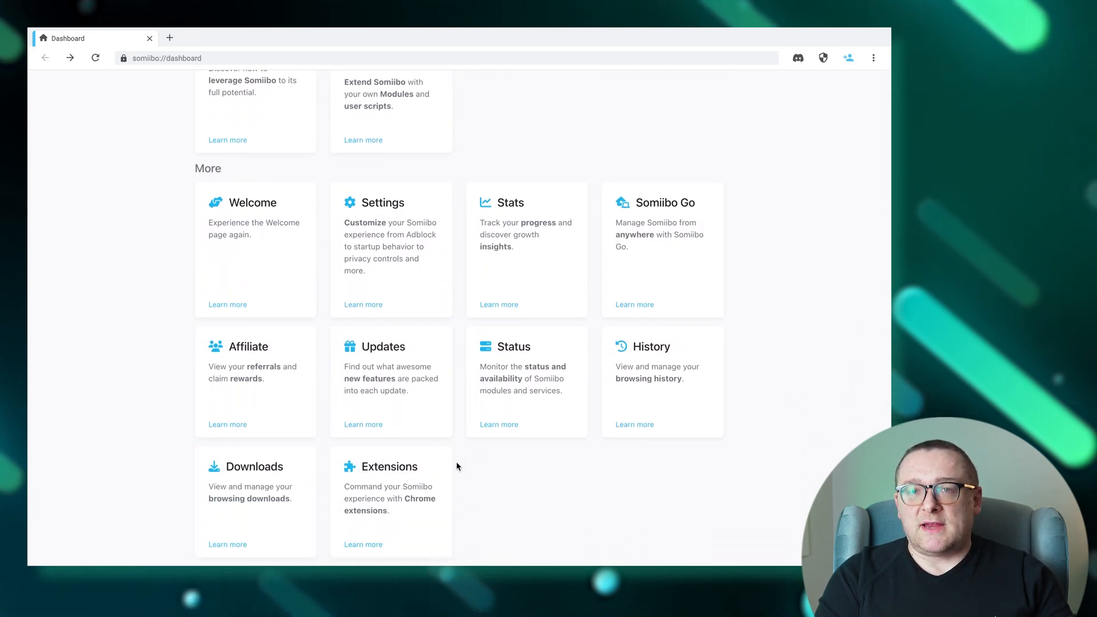
mouse_move(501, 282)
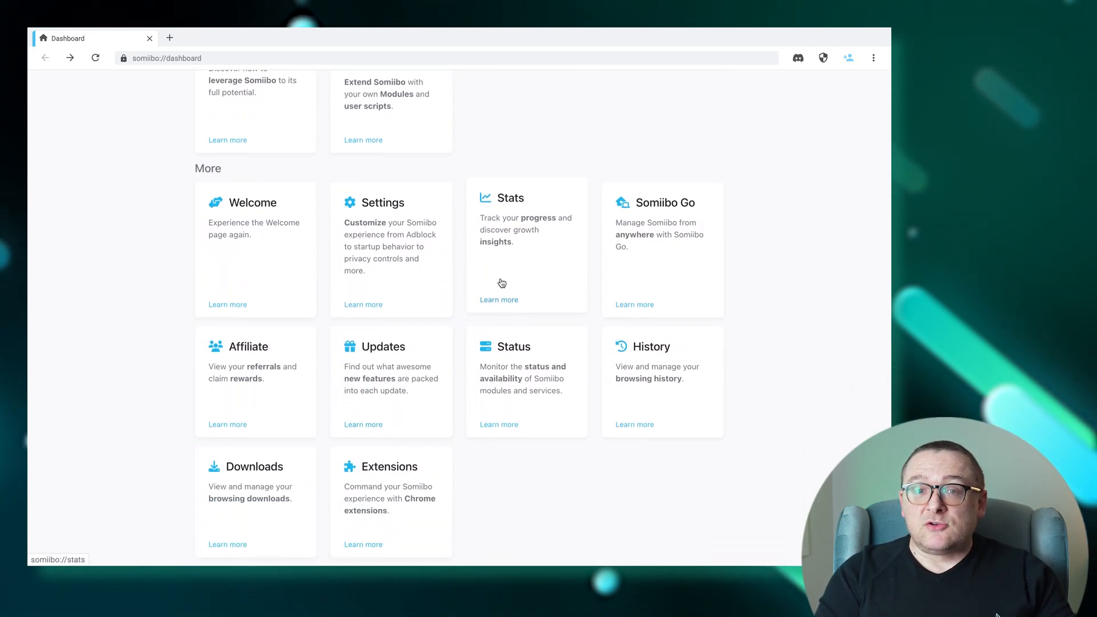
mouse_move(507, 282)
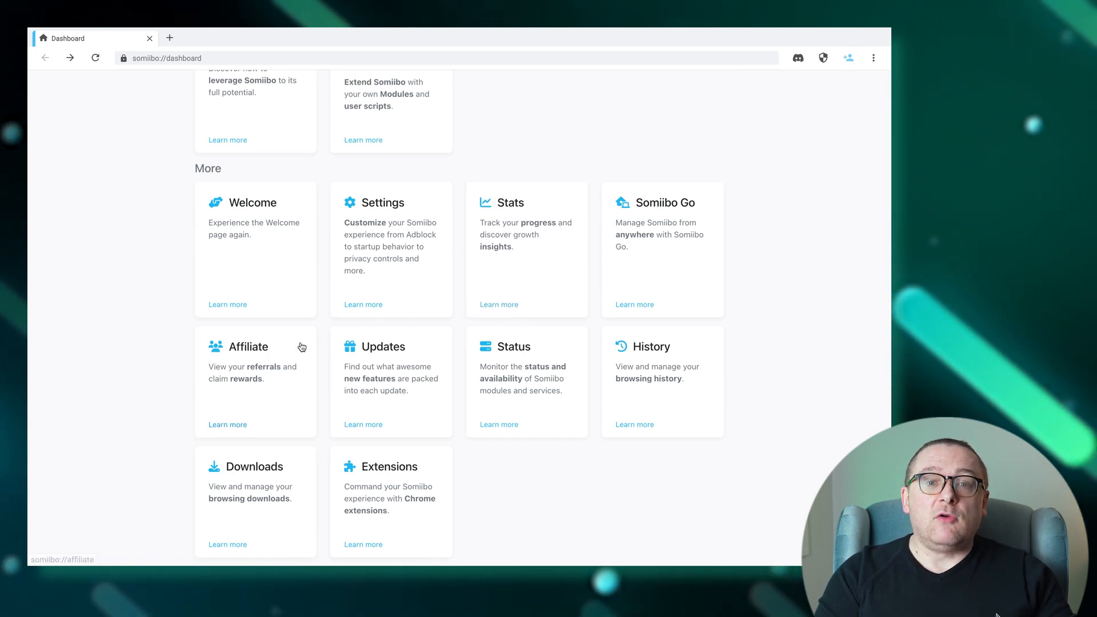
mouse_move(292, 358)
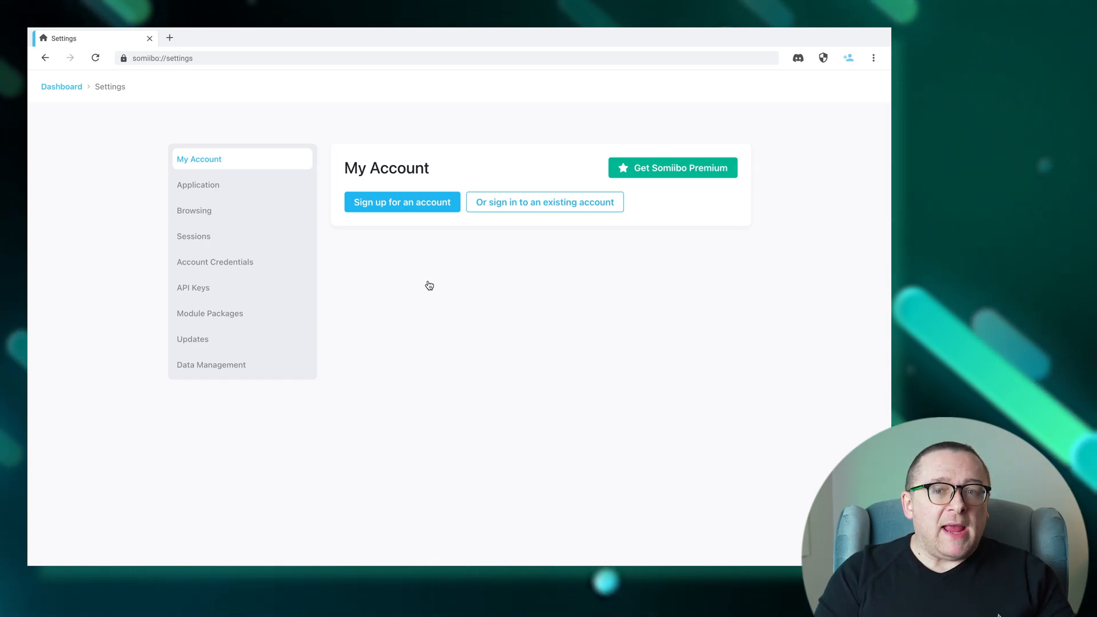
mouse_move(329, 223)
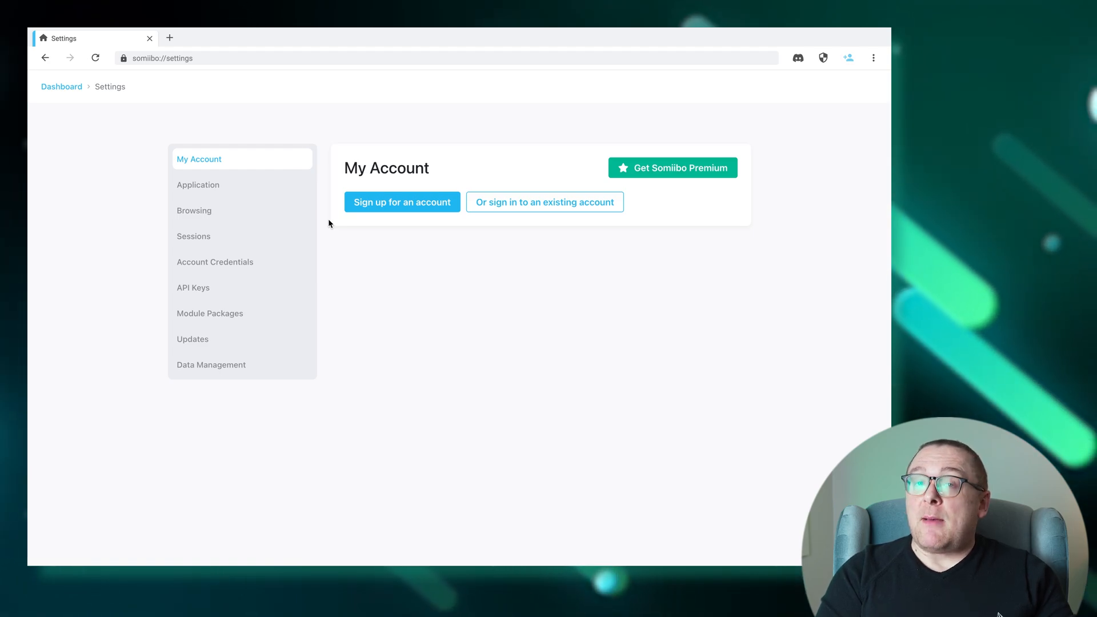
Review the Application and Browsing settings, ending on Sessions with Default and Incognito.
click(198, 184)
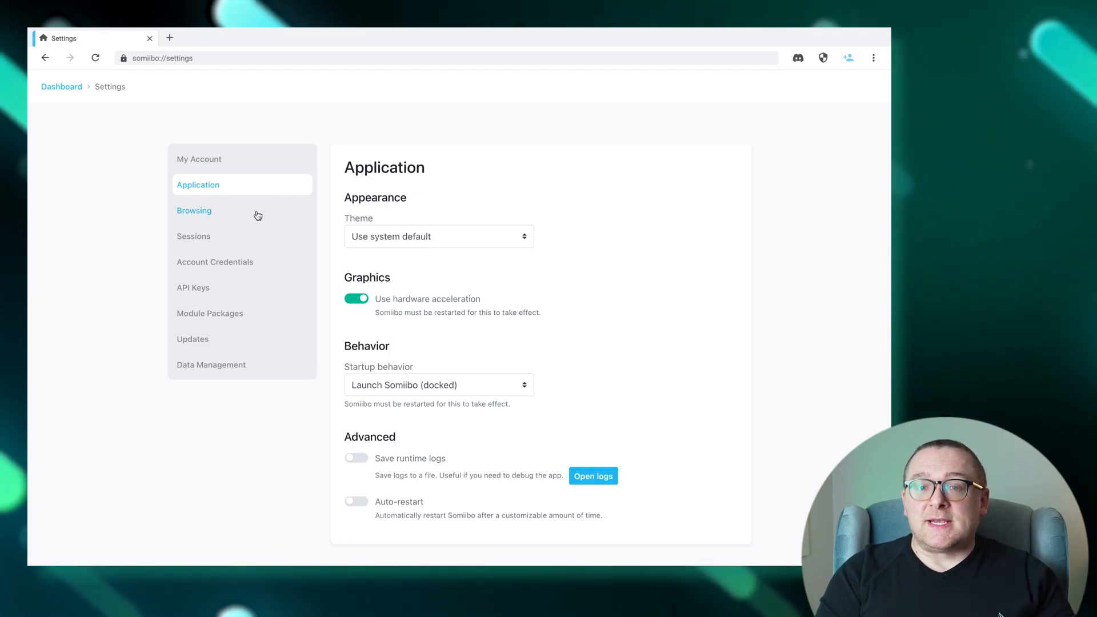
click(195, 211)
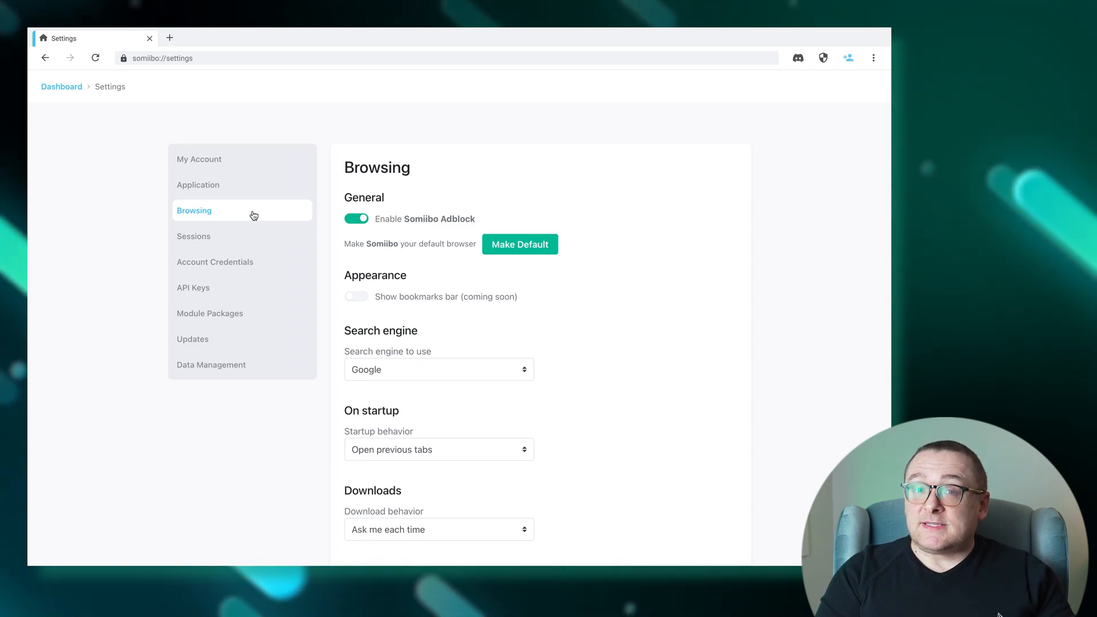
click(195, 236)
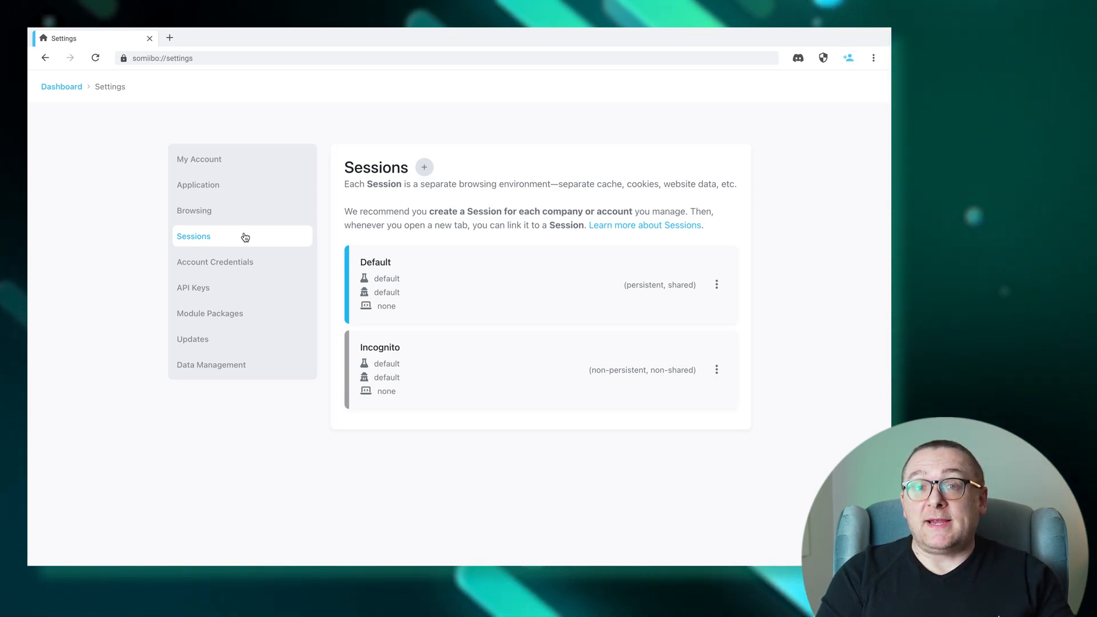
Review Account Credentials, API Keys, Module Packages and Updates, finishing on Data Management folders.
click(215, 261)
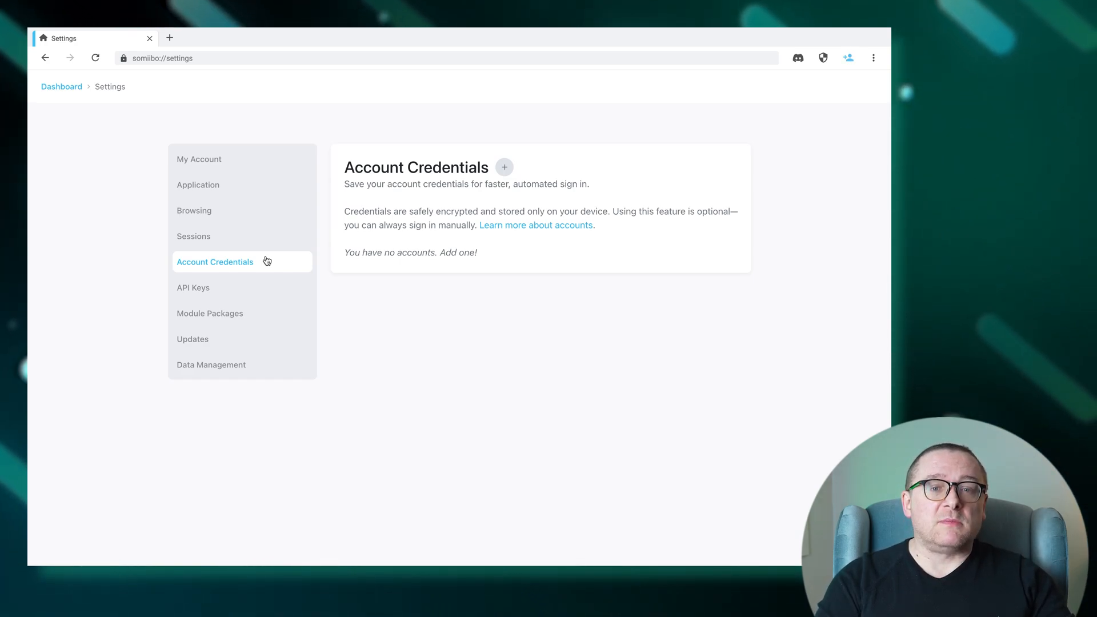
click(194, 288)
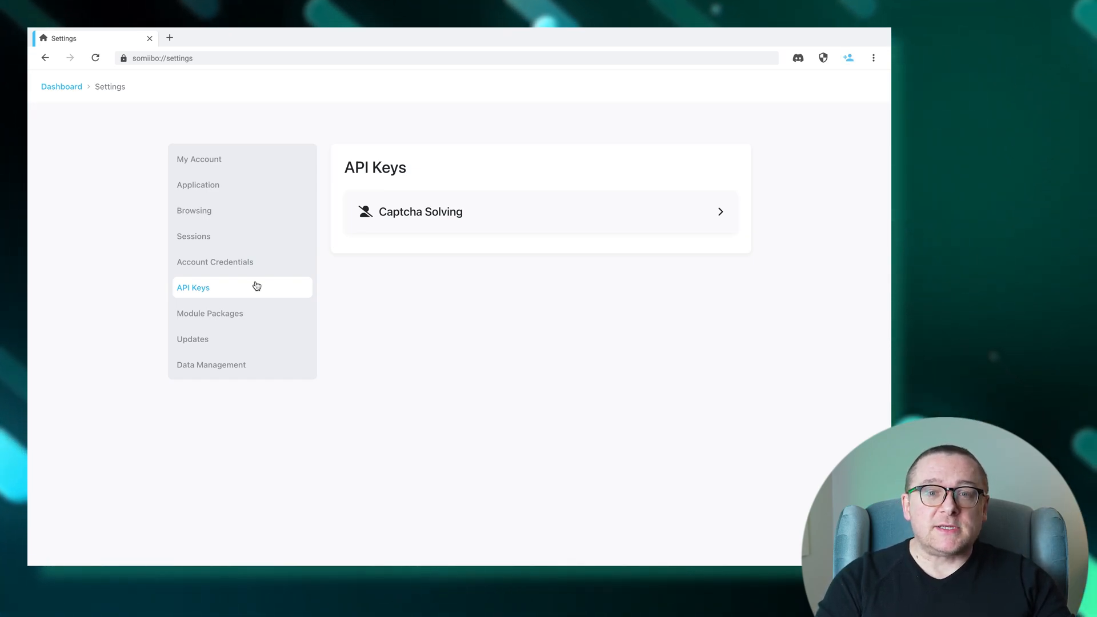
click(211, 313)
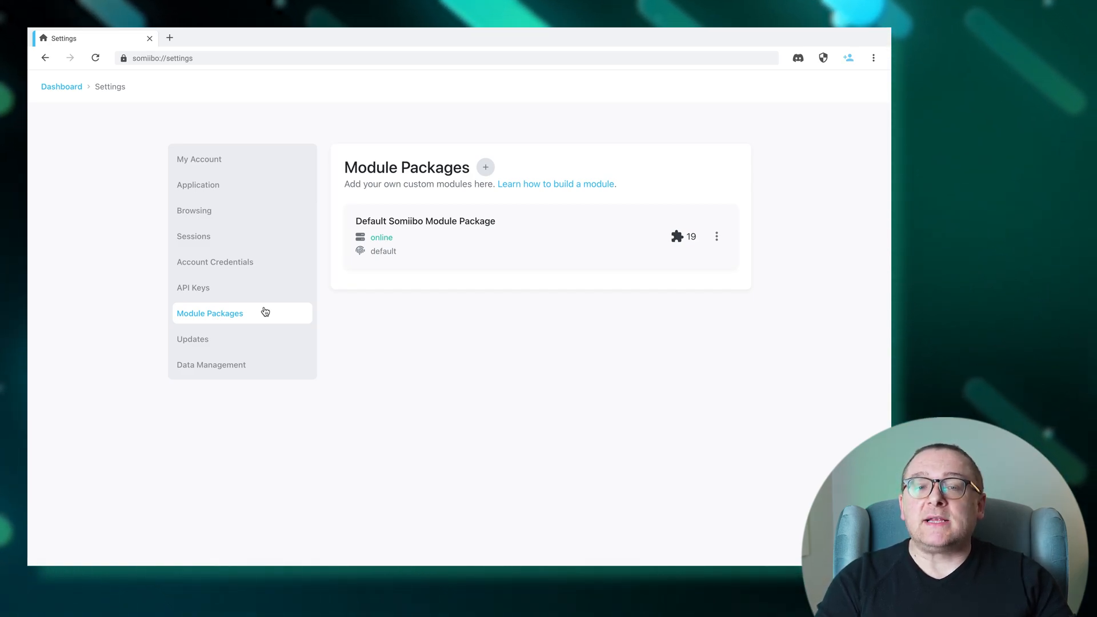
click(192, 339)
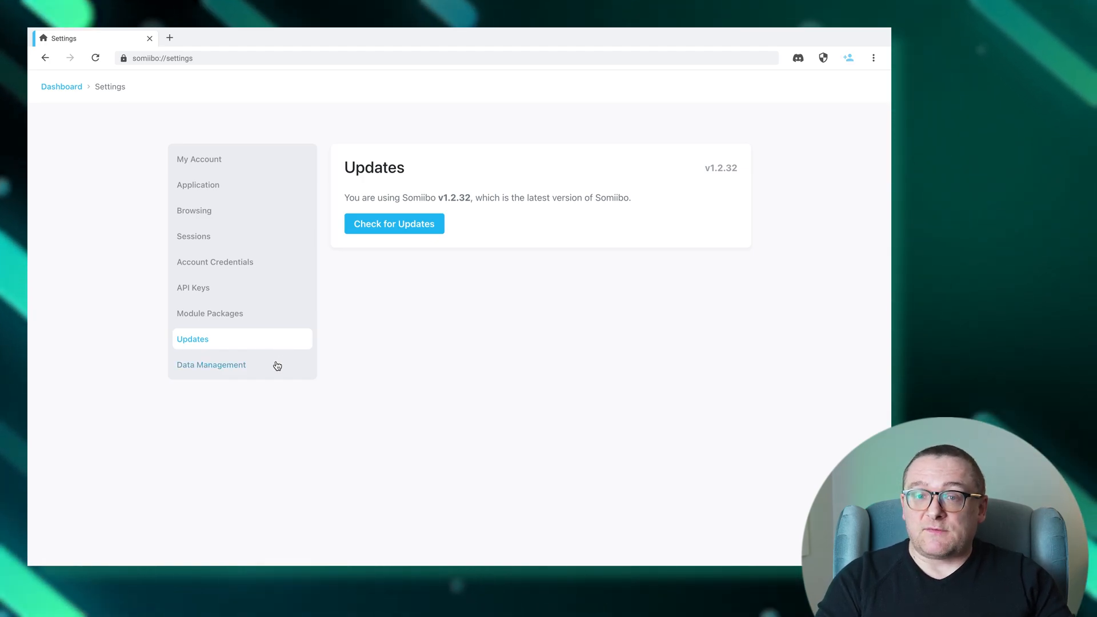
click(210, 365)
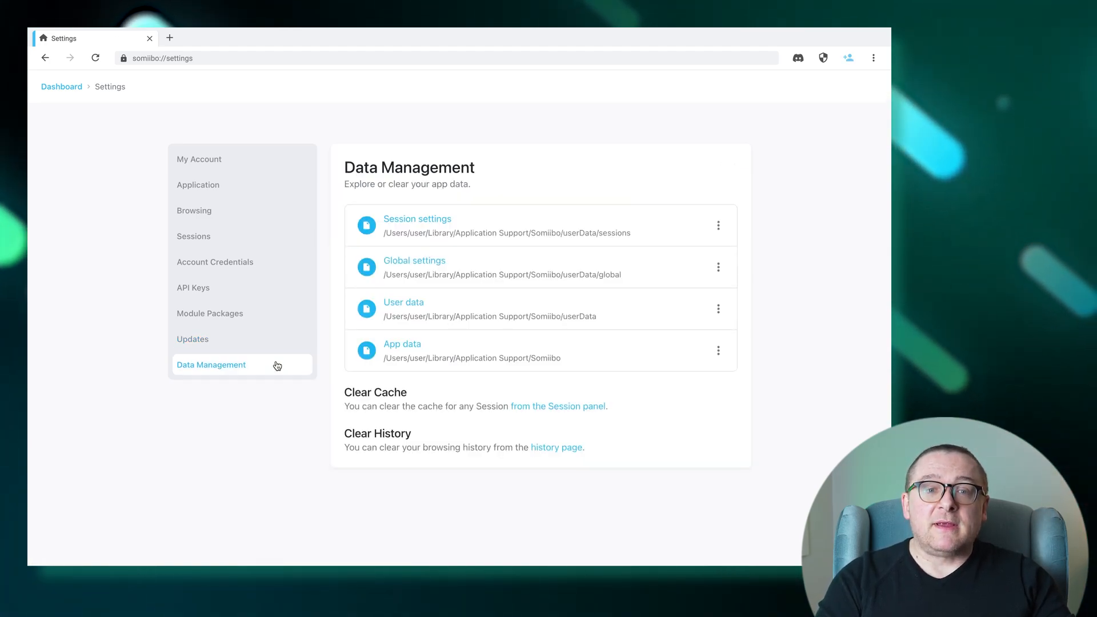
mouse_move(110, 348)
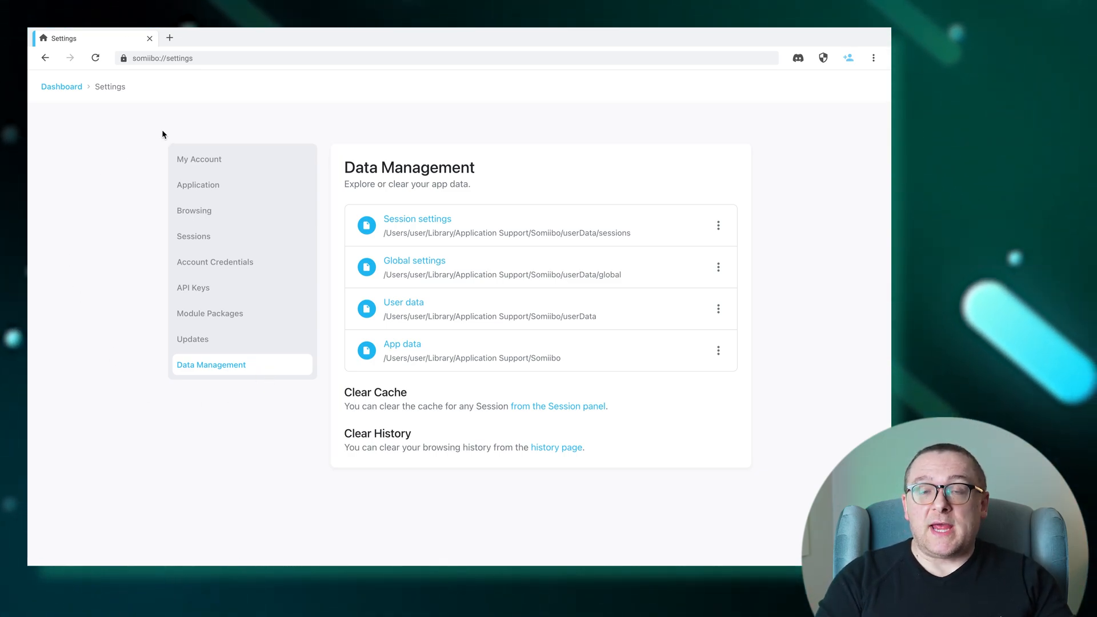
Start a new tab in the Default session and bring up the Select a module list.
click(169, 38)
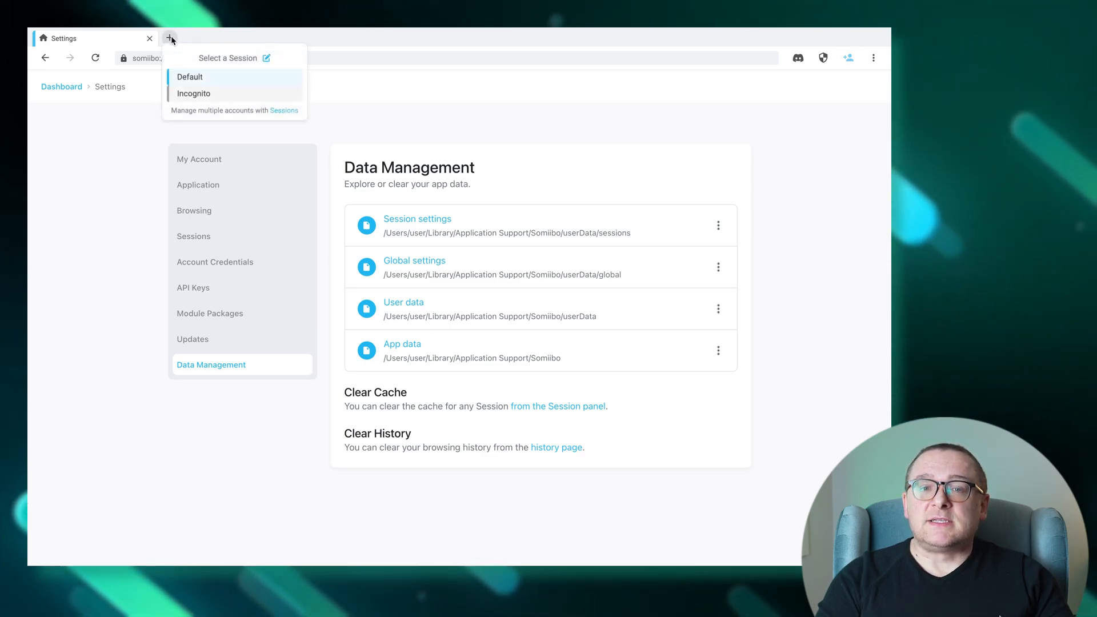
click(191, 77)
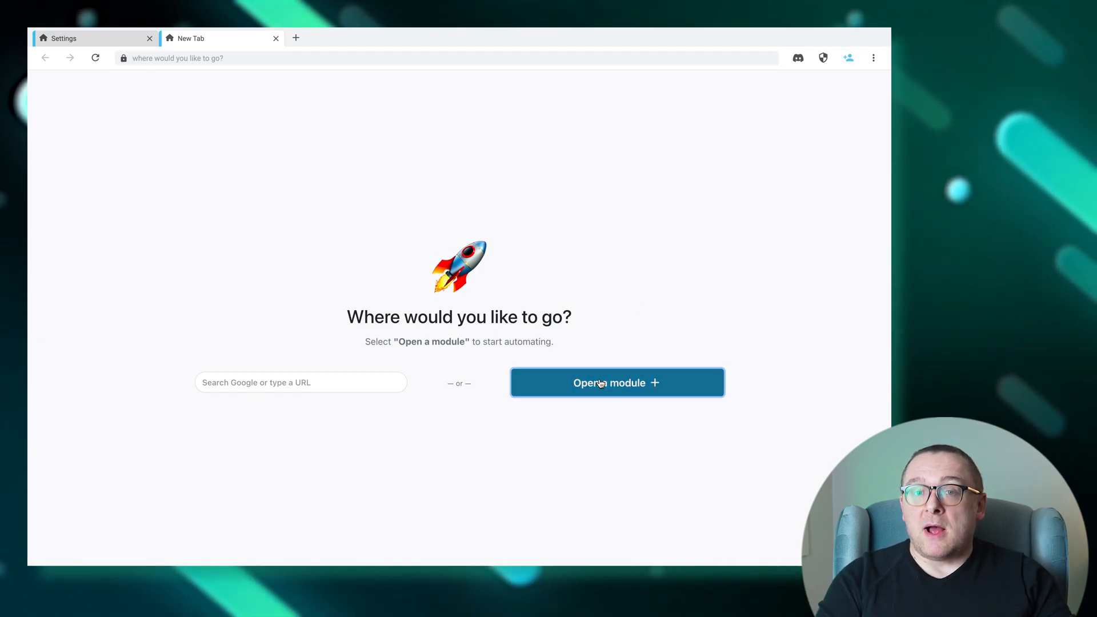
click(616, 383)
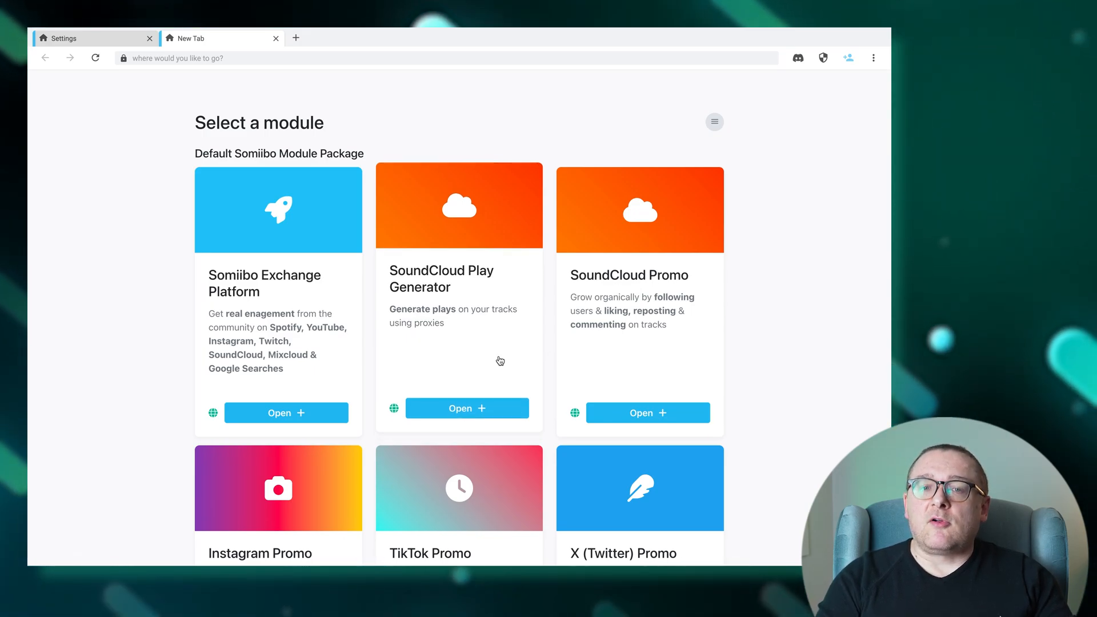
Open the SoundCloud Play Generator module with its Advanced settings expanded.
click(467, 408)
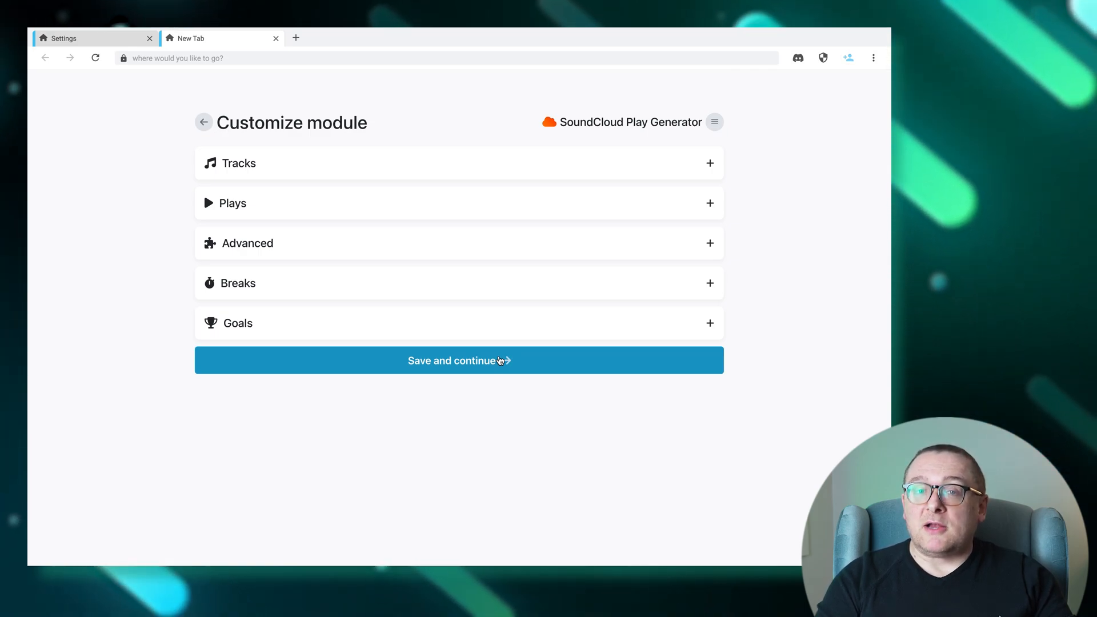
mouse_move(529, 254)
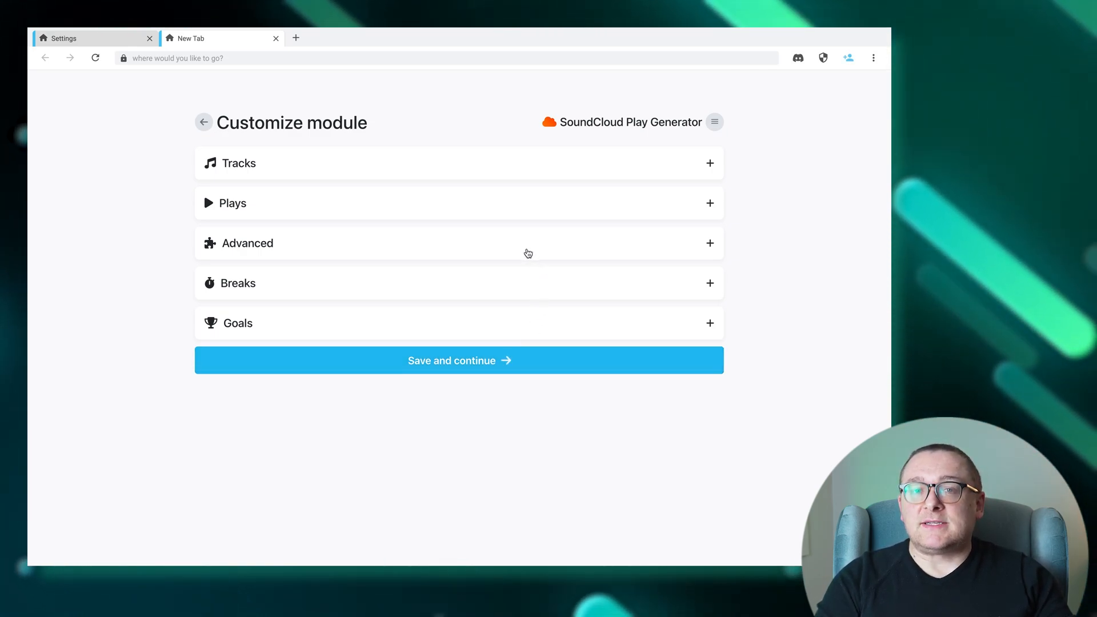
click(458, 242)
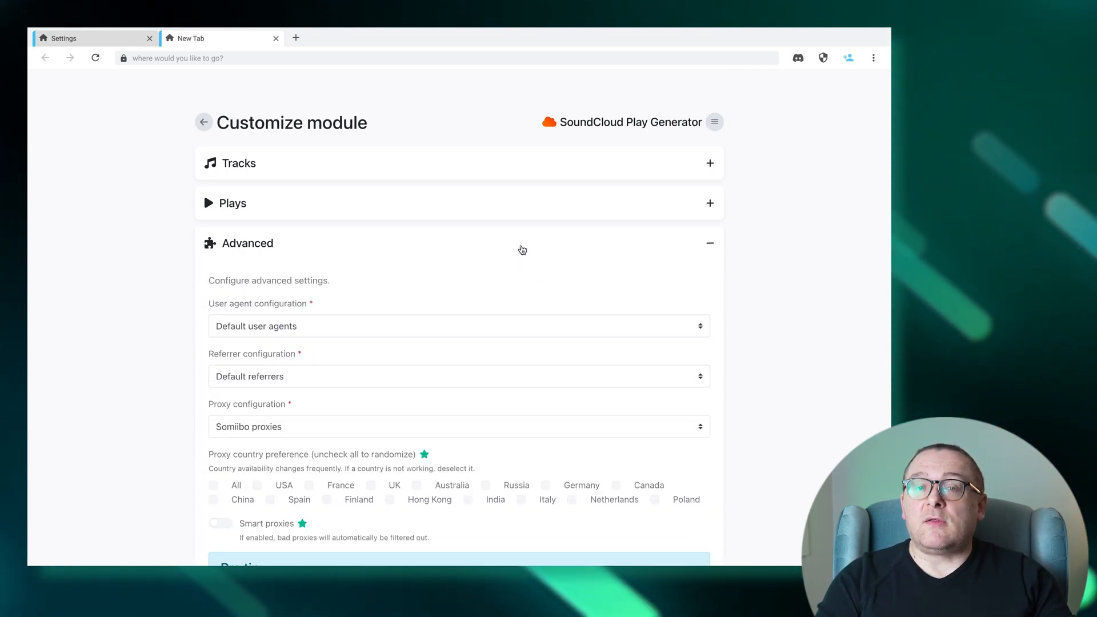
mouse_move(484, 329)
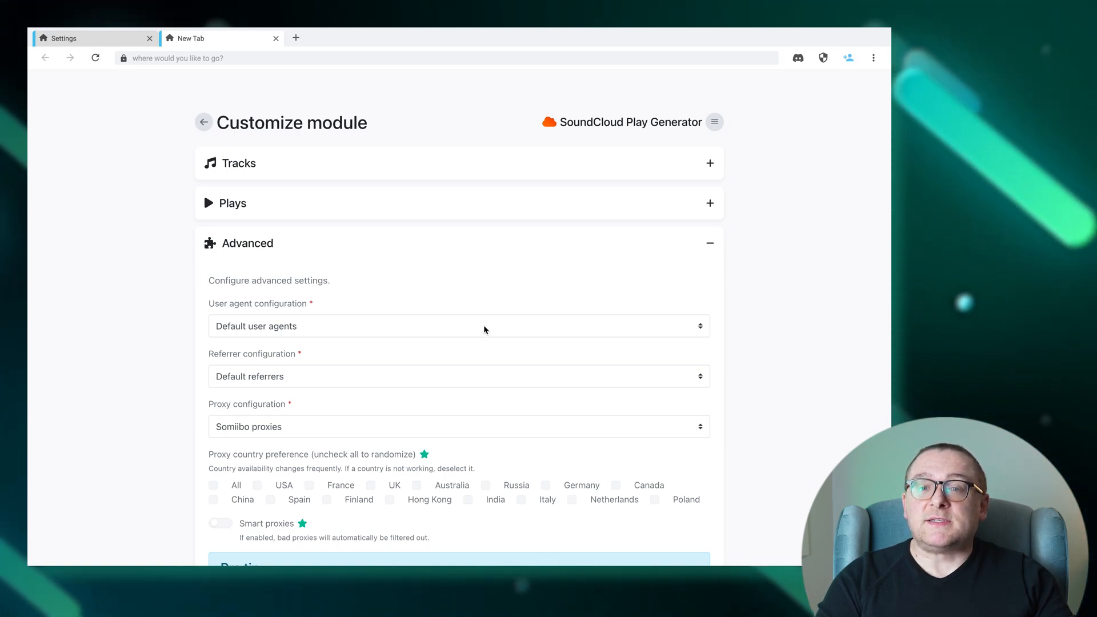
mouse_move(489, 403)
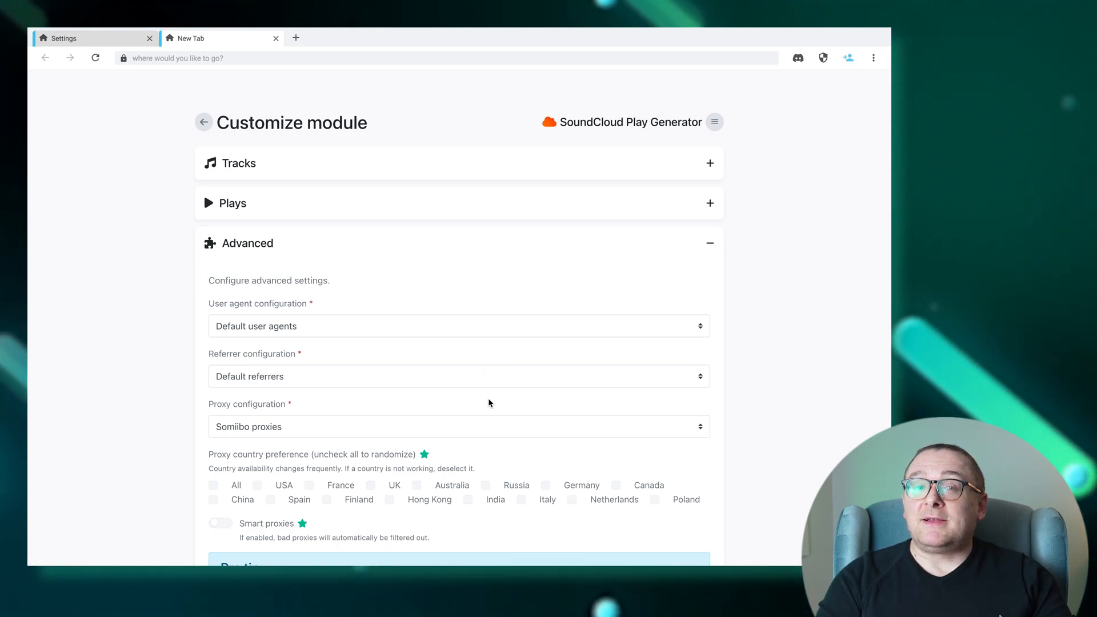
Set proxy configuration to Custom proxies (recommended) and enter 50.114.107.148:50101 in the Proxy List.
click(459, 426)
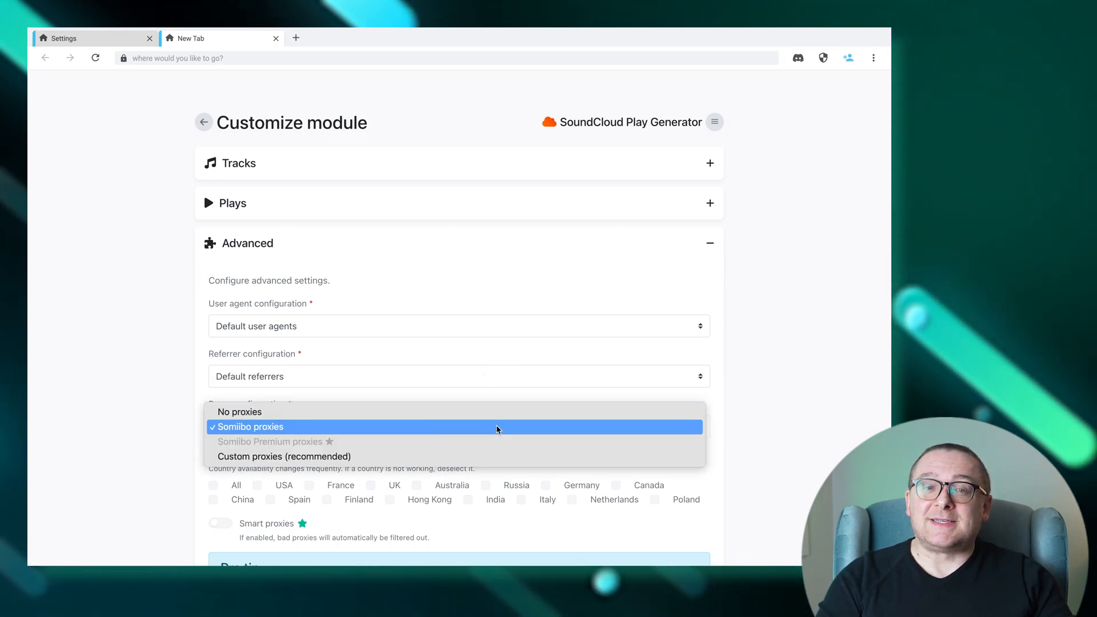
mouse_move(500, 456)
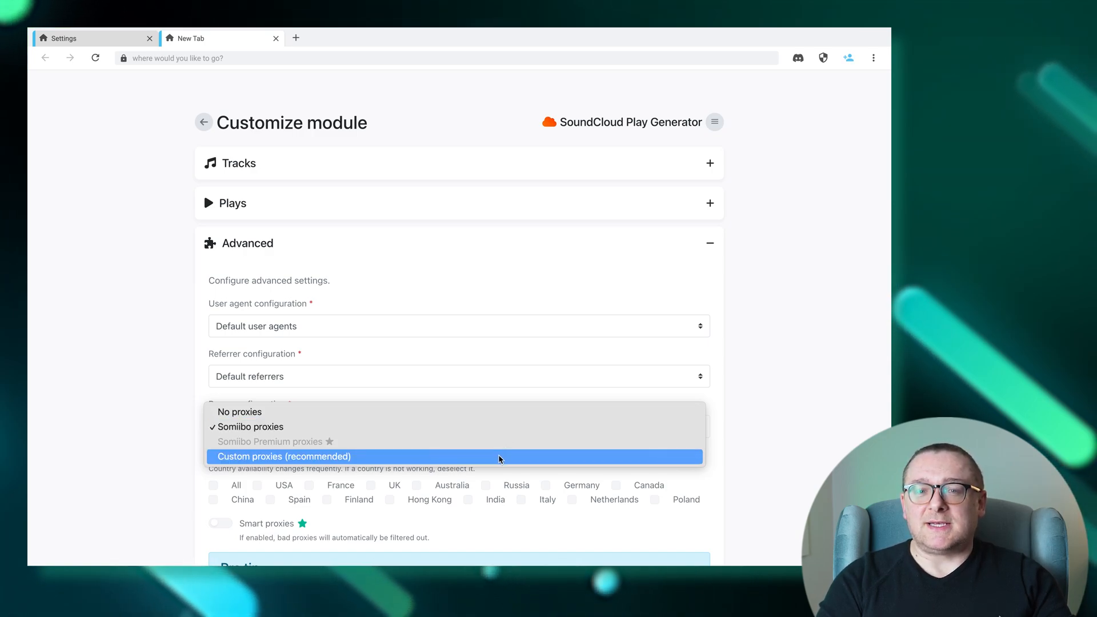
click(284, 457)
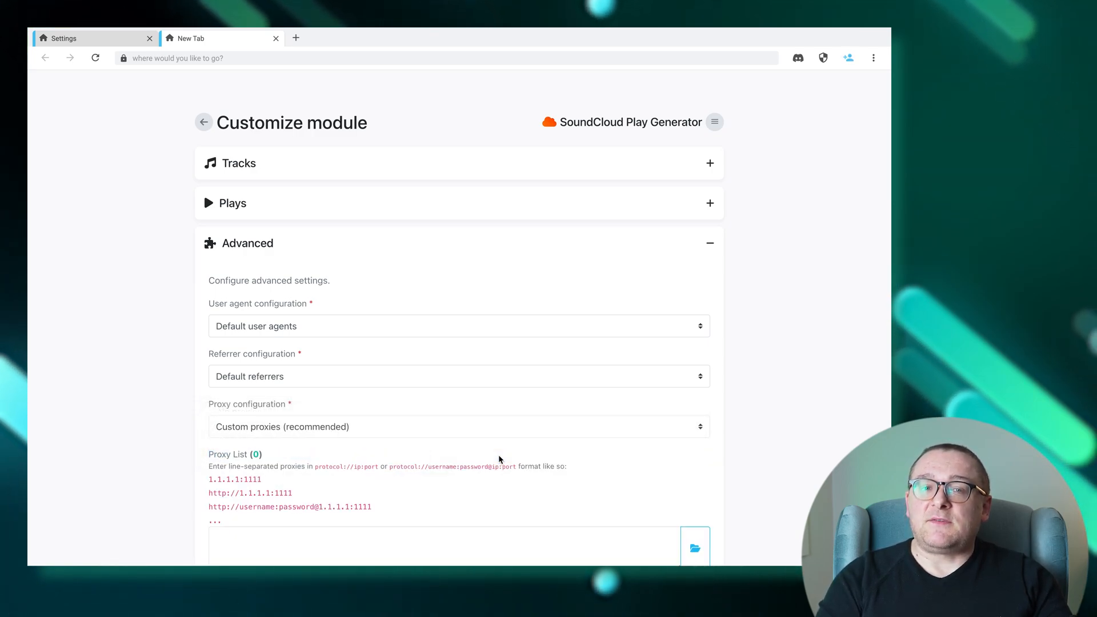
scroll(down, 3)
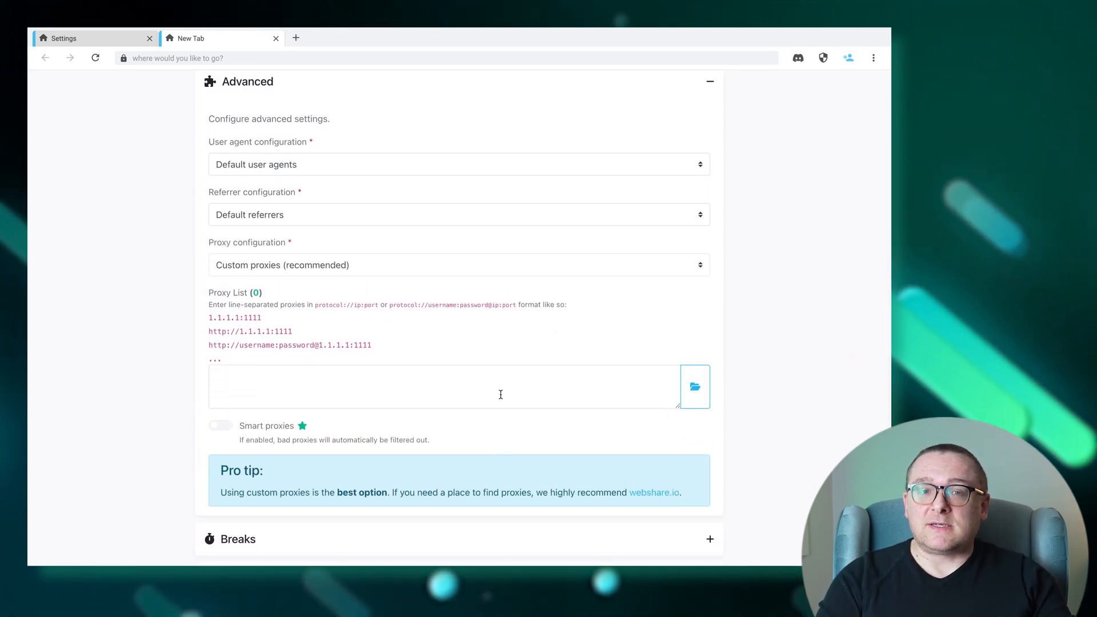
text(50.114.107.148:50101)
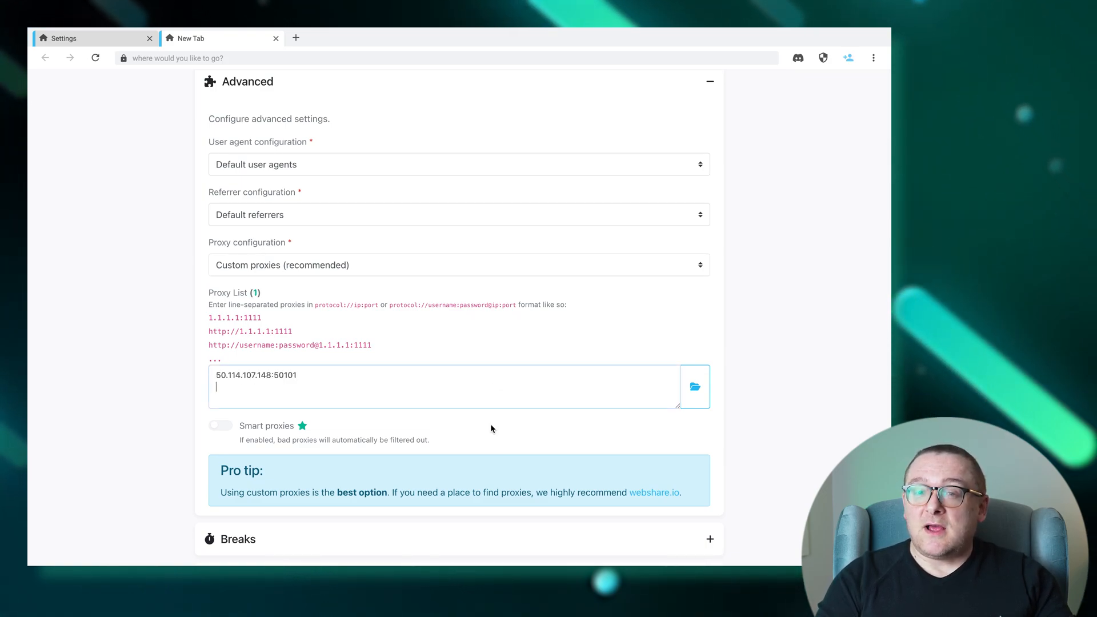
scroll(down, 3)
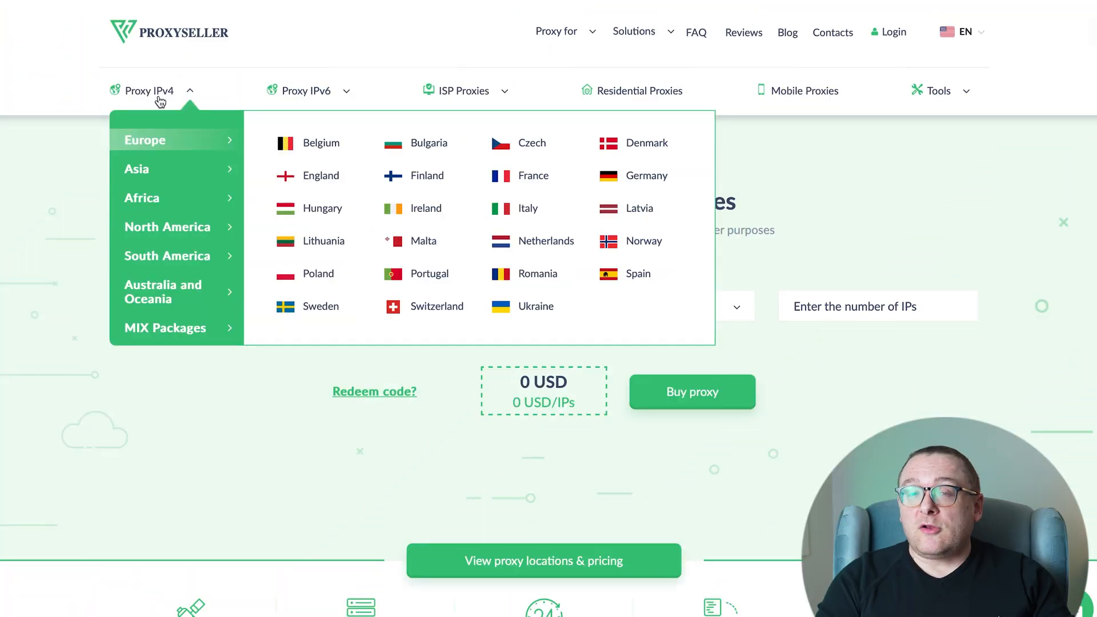
Browse the IPv6, ISP and Residential proxy menus, ending on the Mobile 5G/4G/LTE proxies page.
click(307, 90)
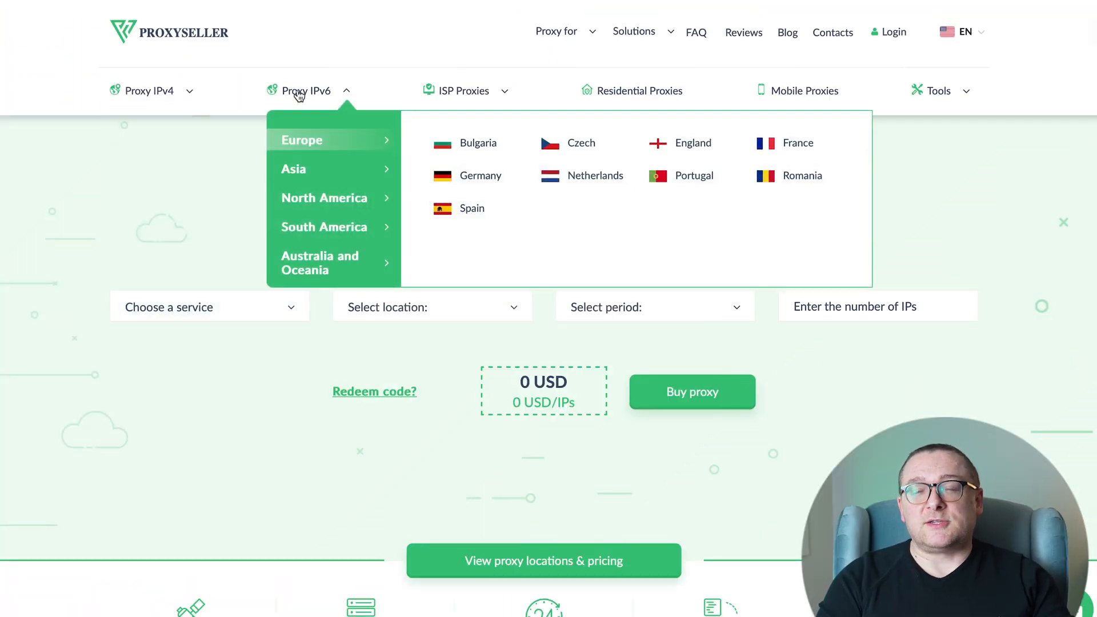
mouse_move(300, 93)
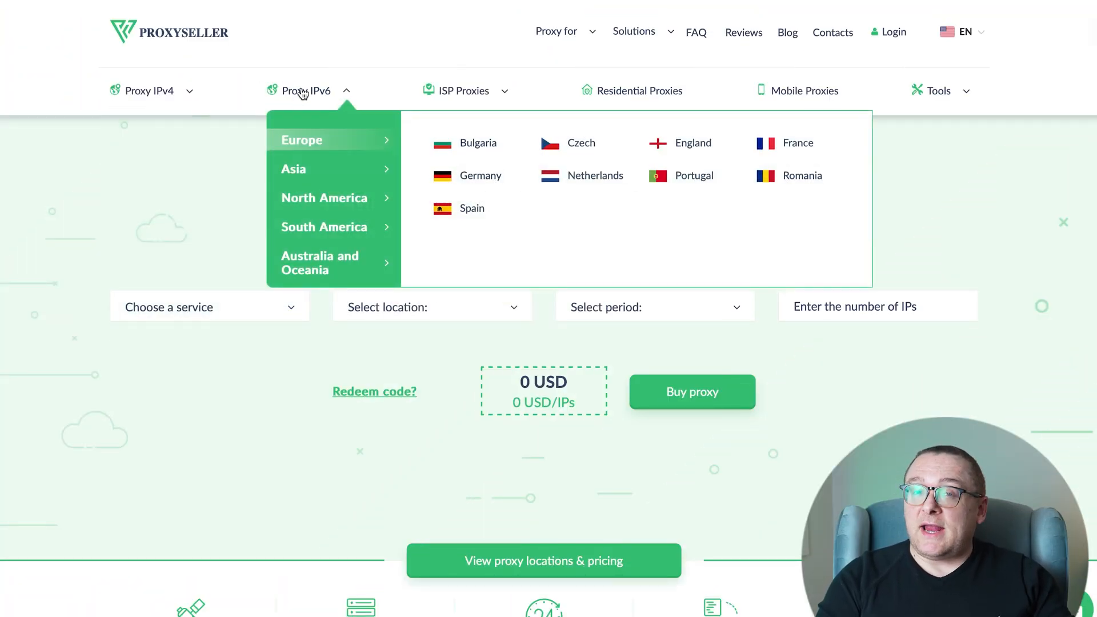
click(463, 90)
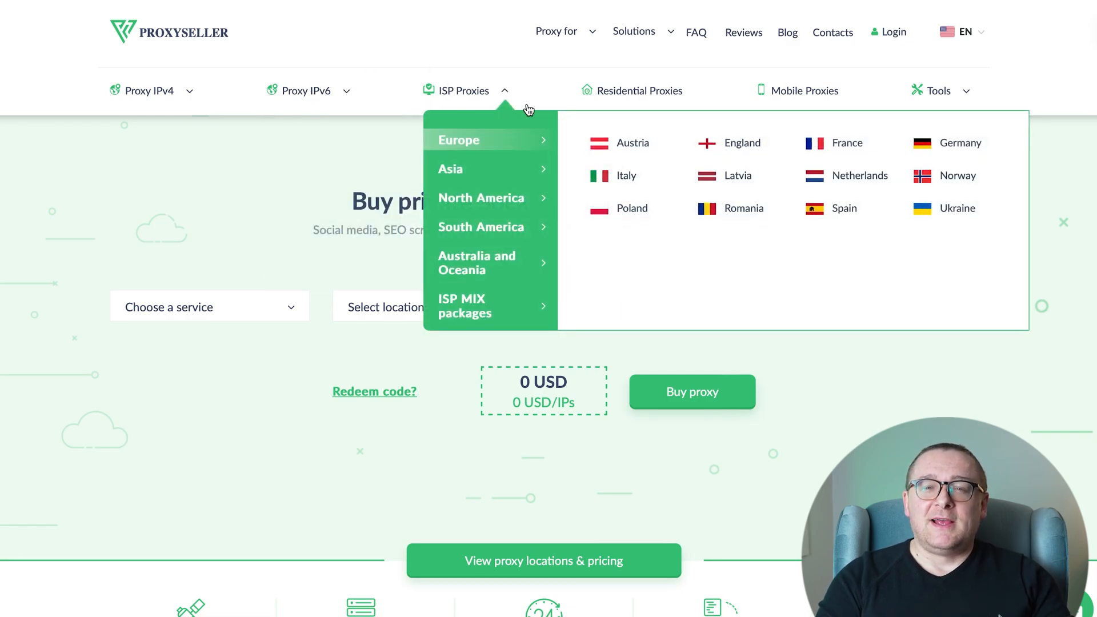
click(638, 90)
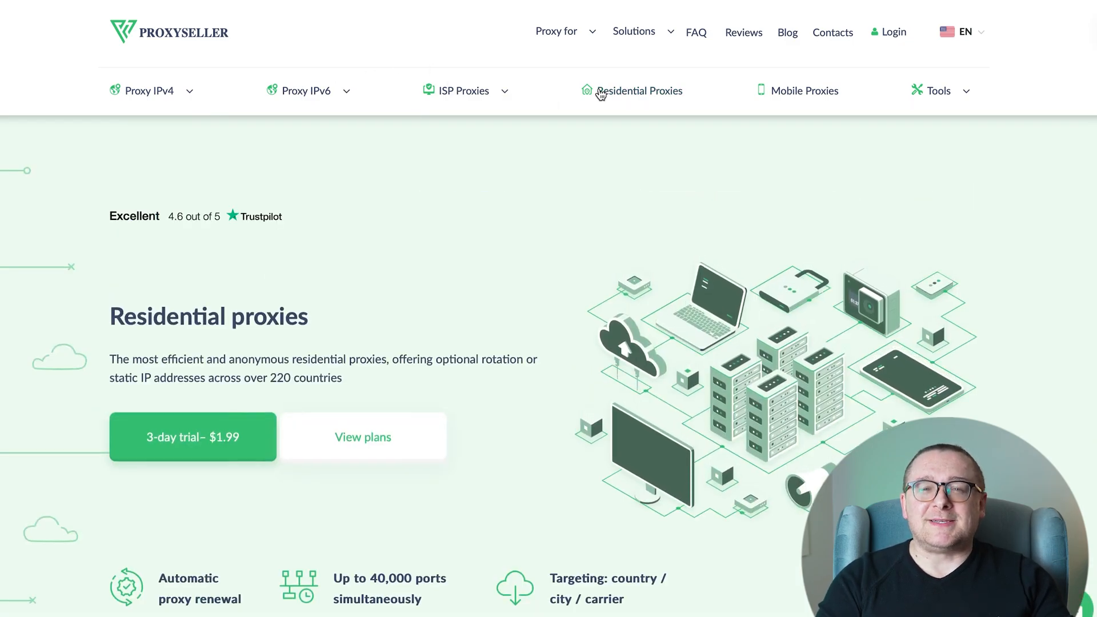
click(805, 90)
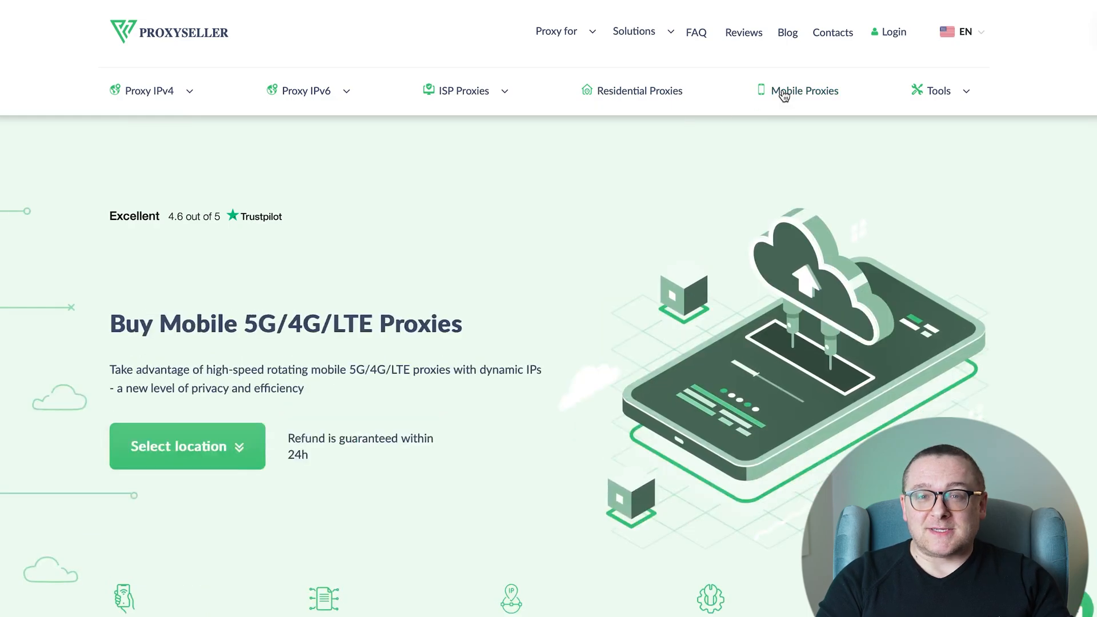